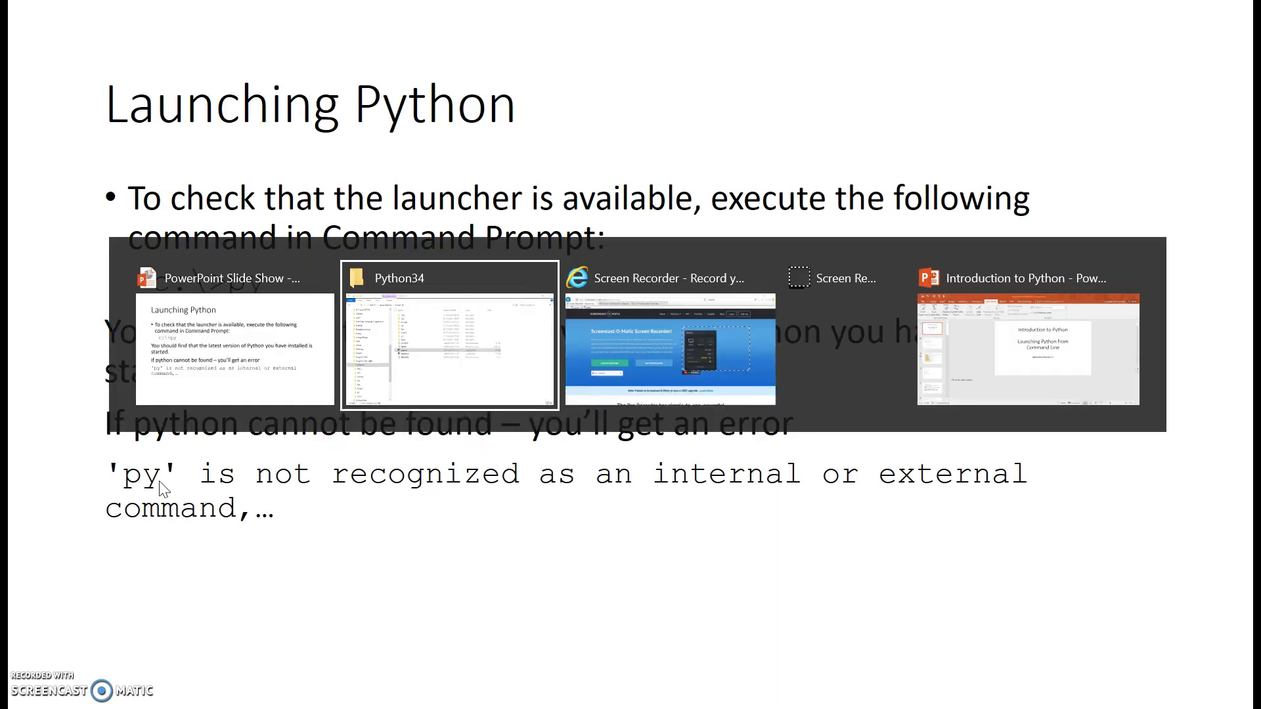
Launch python.exe from the Python34 folder in Explorer, then close the interpreter window
{"action": "left_click", "coordinate": [448, 337]}
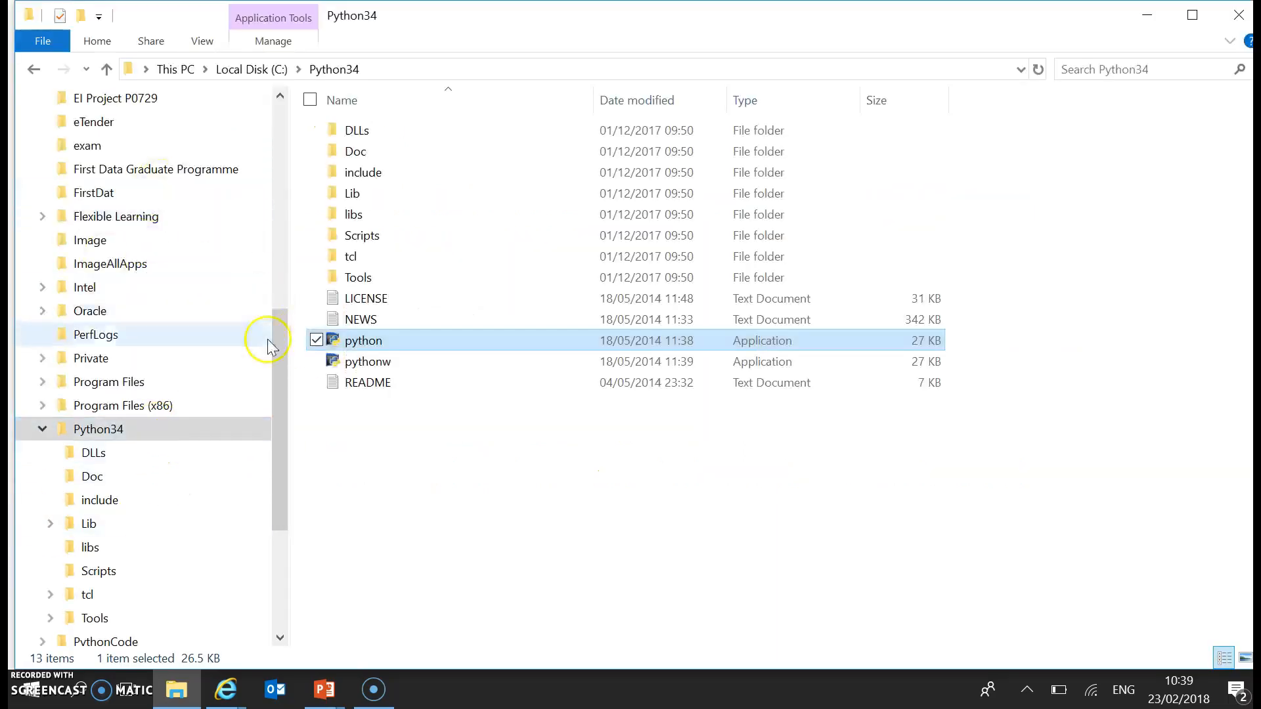
{"action": "scroll", "scroll_direction": "up", "scroll_amount": 3}
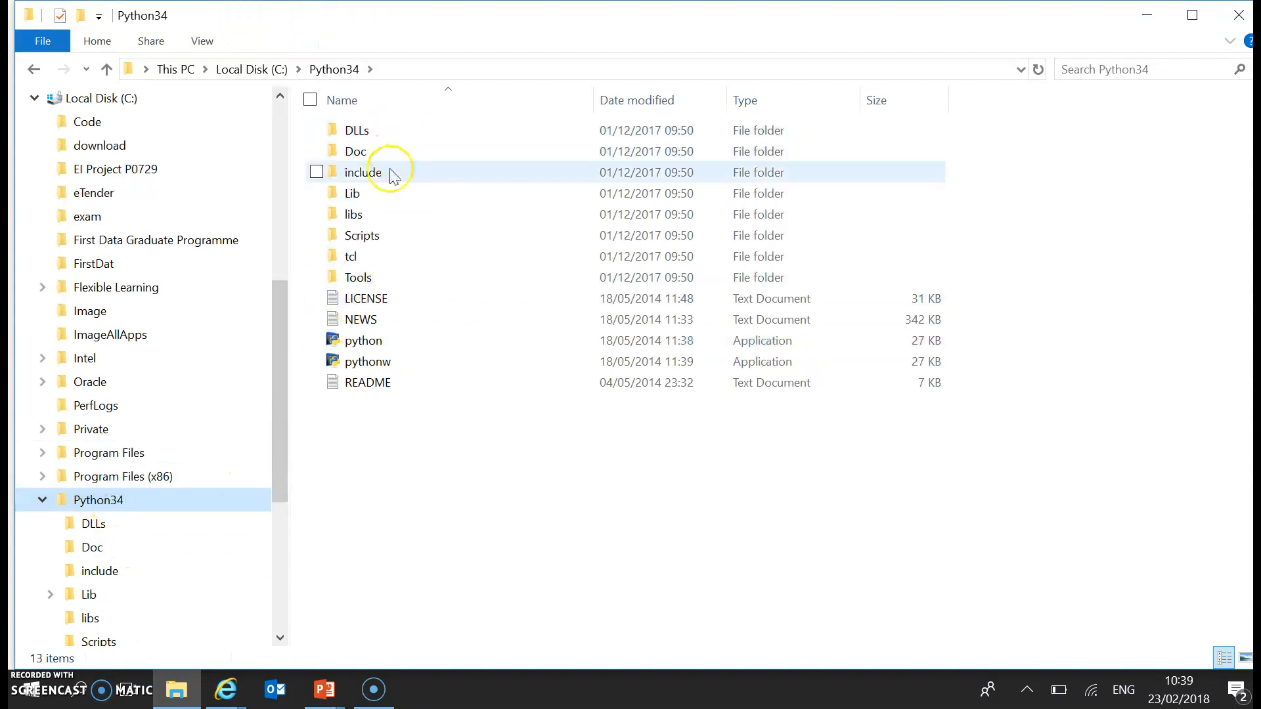
{"action": "mouse_move", "coordinate": [371, 340]}
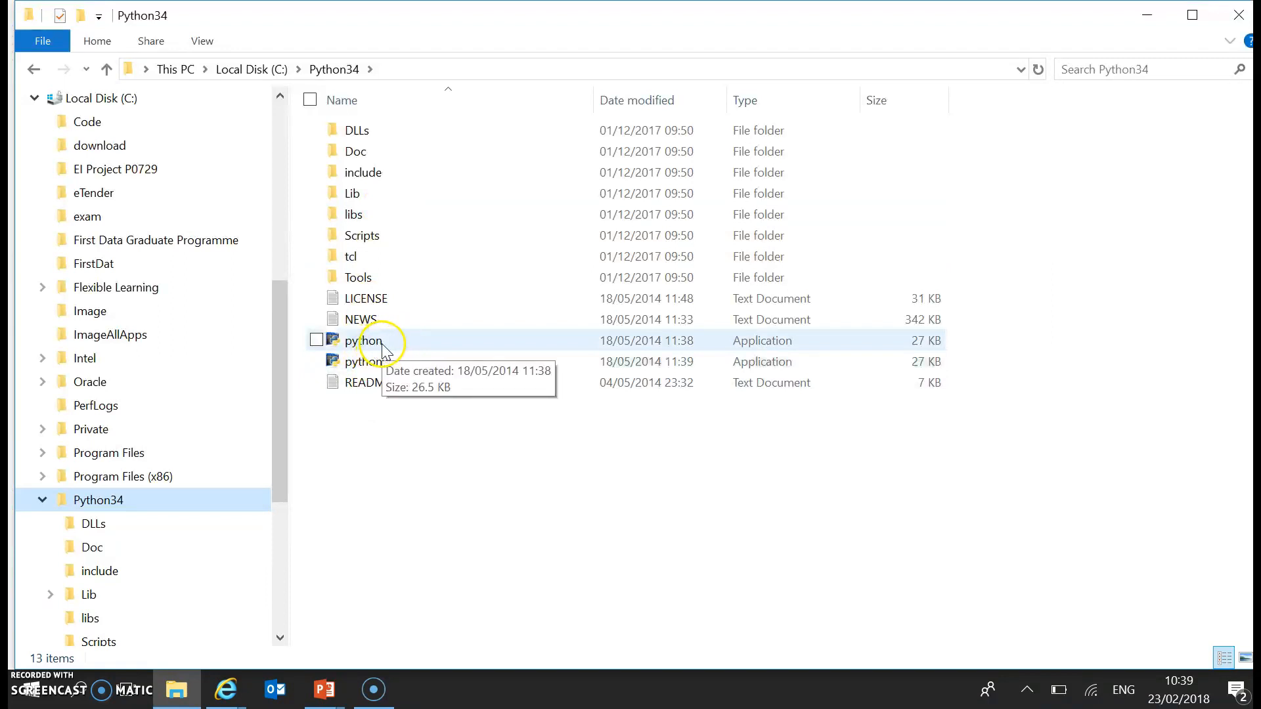
{"action": "double_click", "coordinate": [370, 340]}
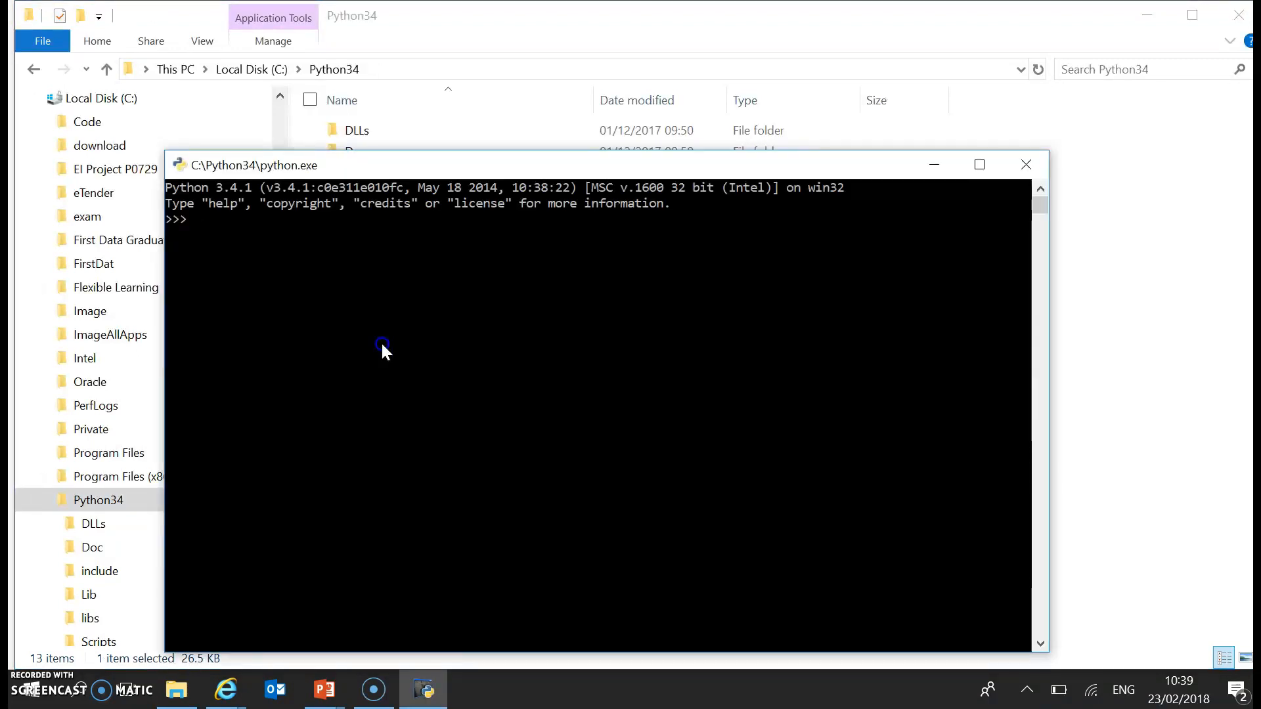
{"action": "left_click", "coordinate": [1026, 164]}
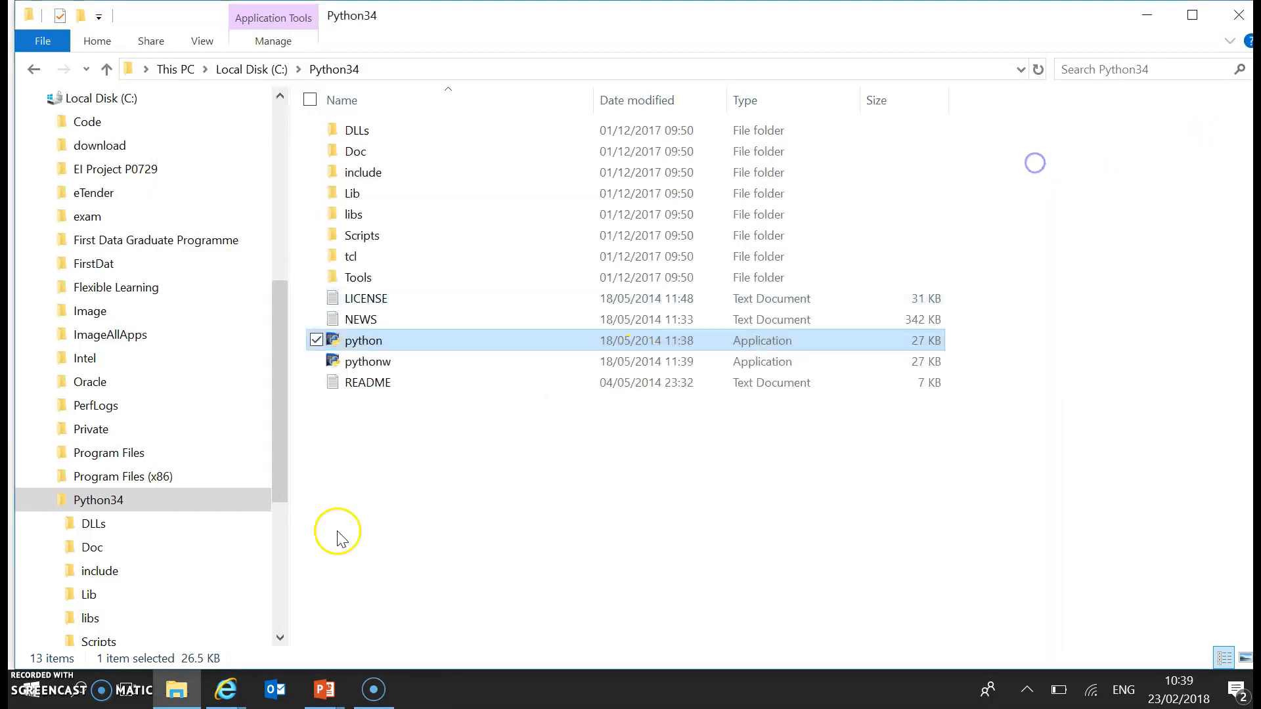
{"action": "mouse_move", "coordinate": [31, 697]}
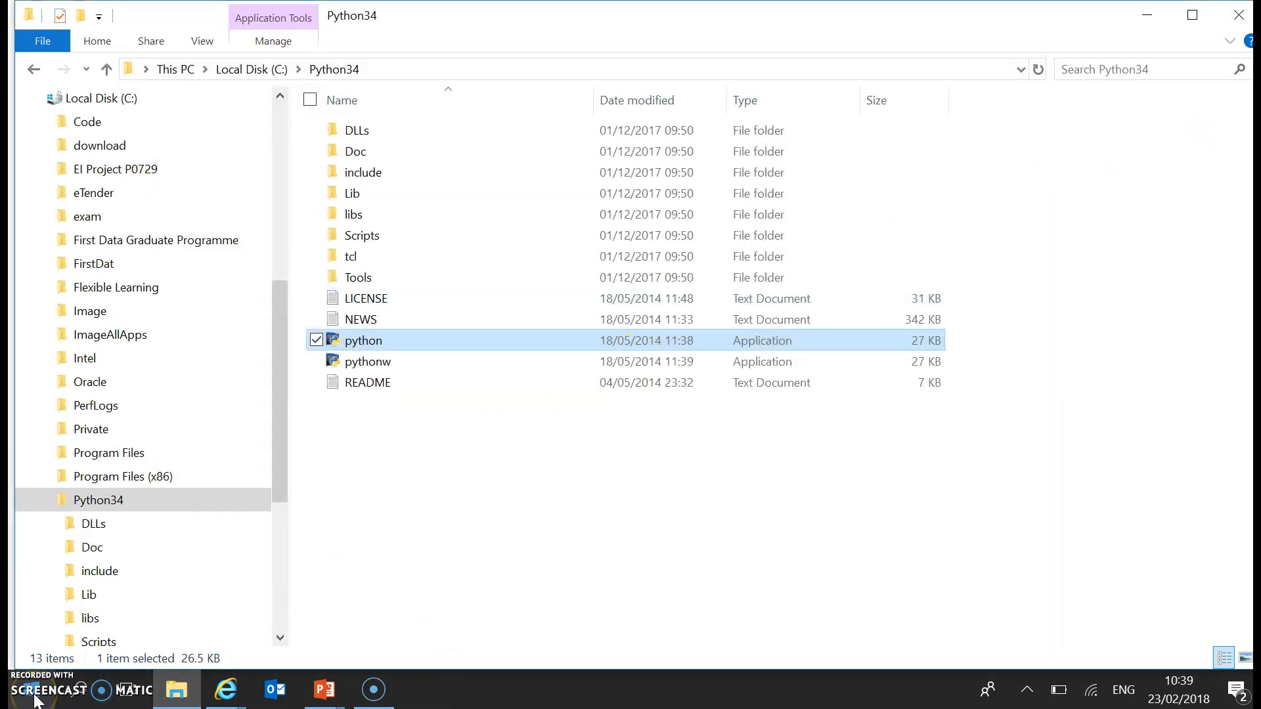
Start a Command Prompt by searching for cmd from the Start search
{"action": "left_click", "coordinate": [9, 690]}
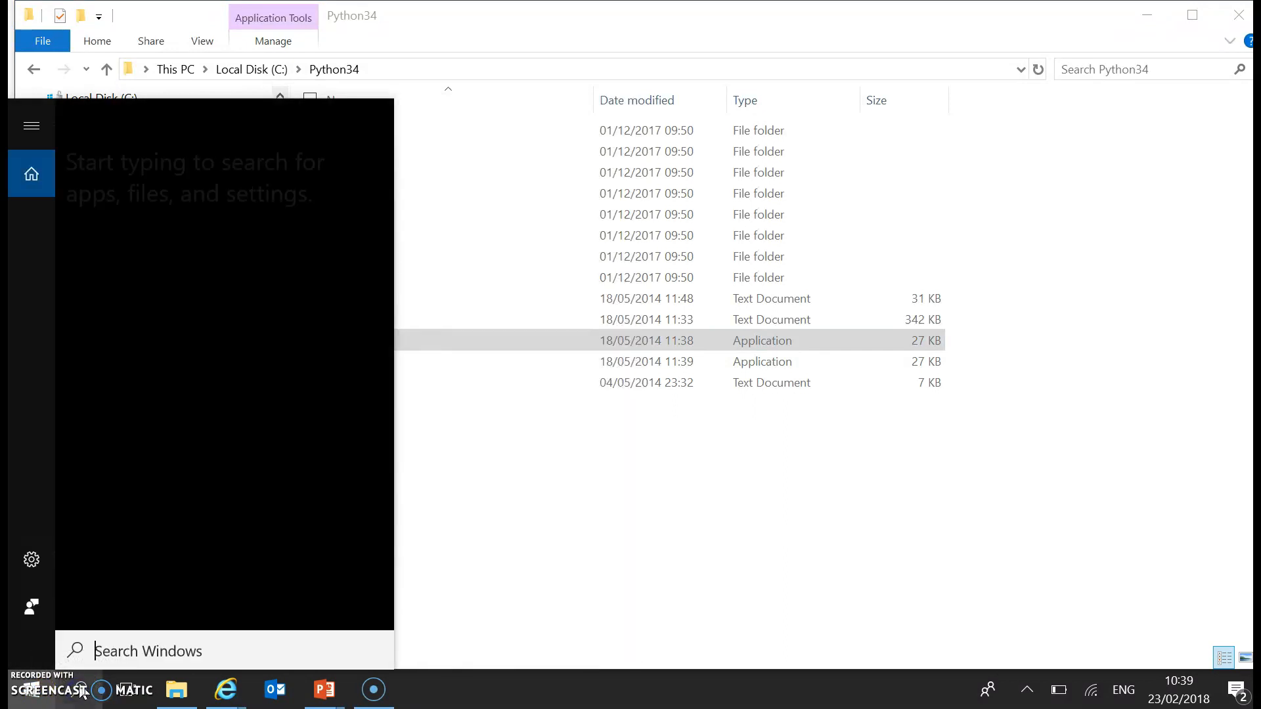
{"action": "type", "text": "c"}
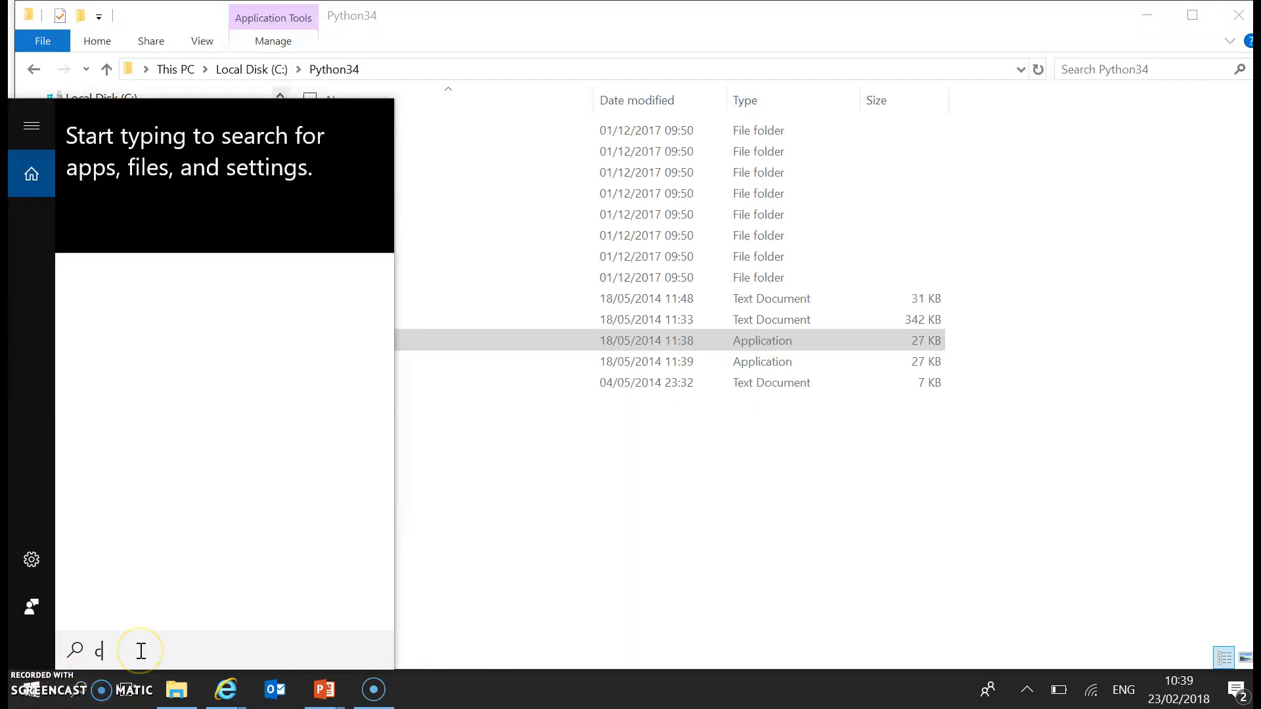
{"action": "type", "text": "md"}
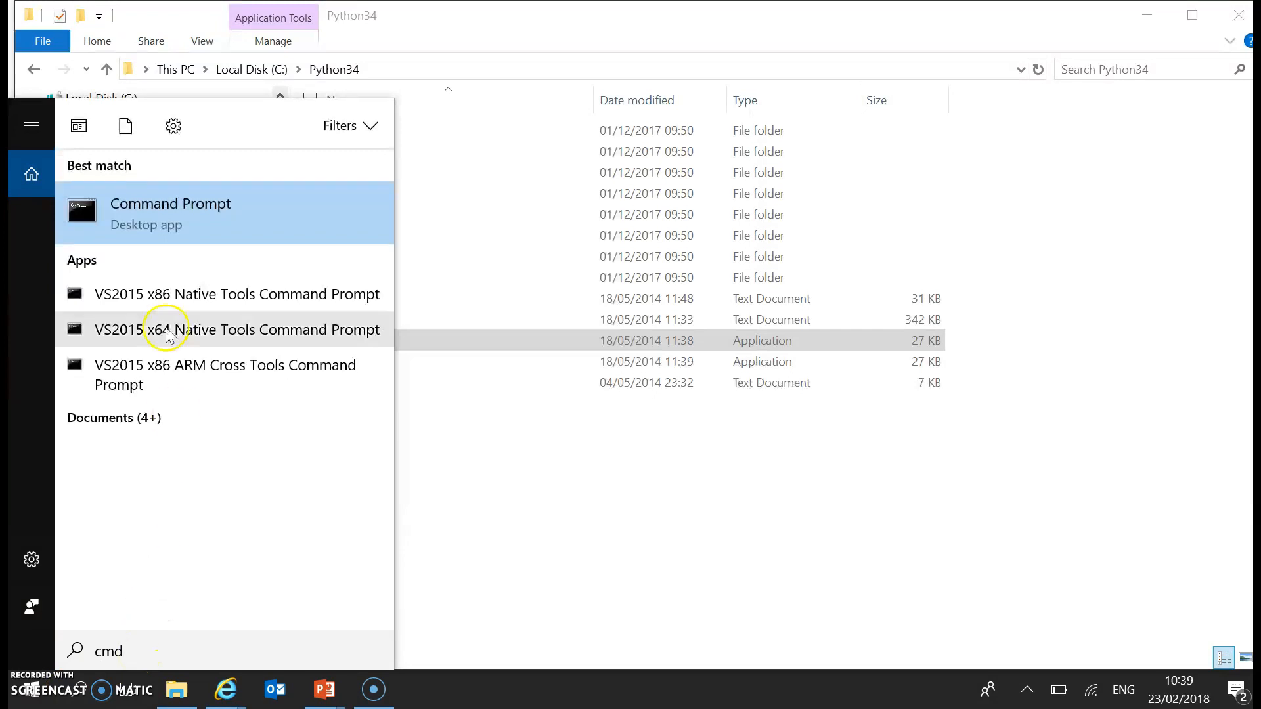
{"action": "left_click", "coordinate": [171, 204]}
{"action": "type", "text": "py"}
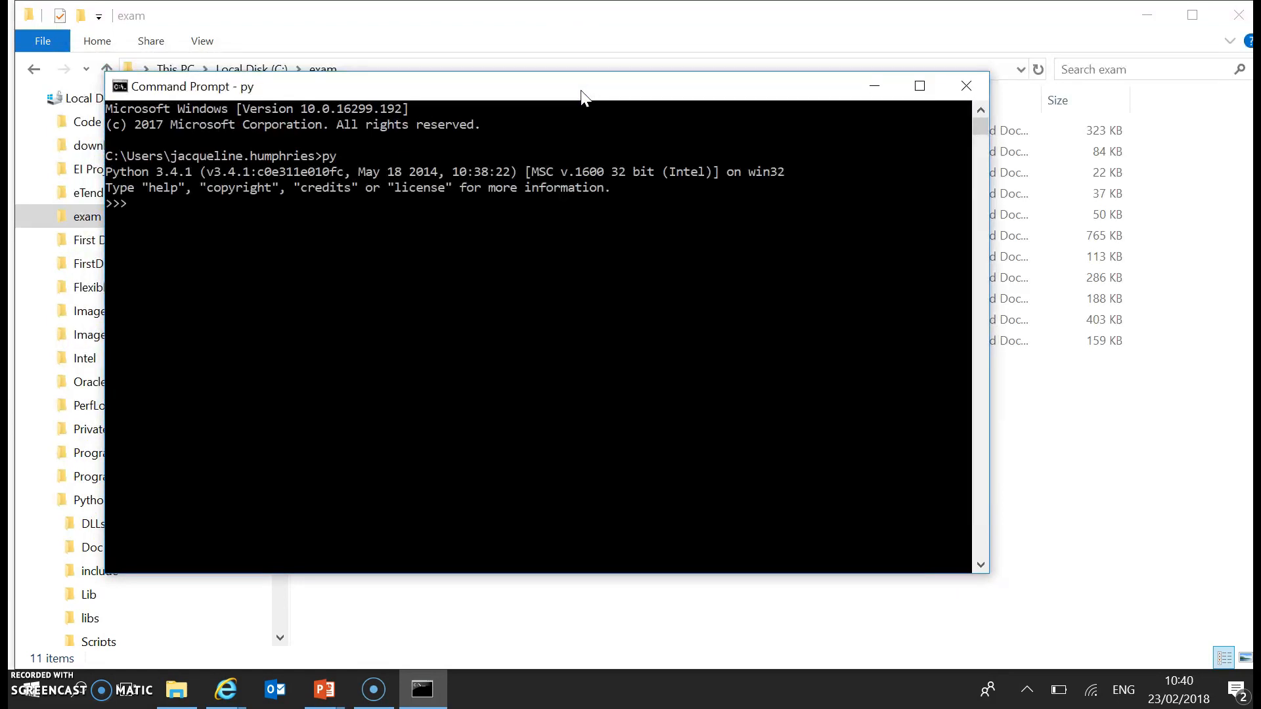
In Python, run print("hello world"), then exit() back to the cmd prompt
{"action": "type", "text": "pri"}
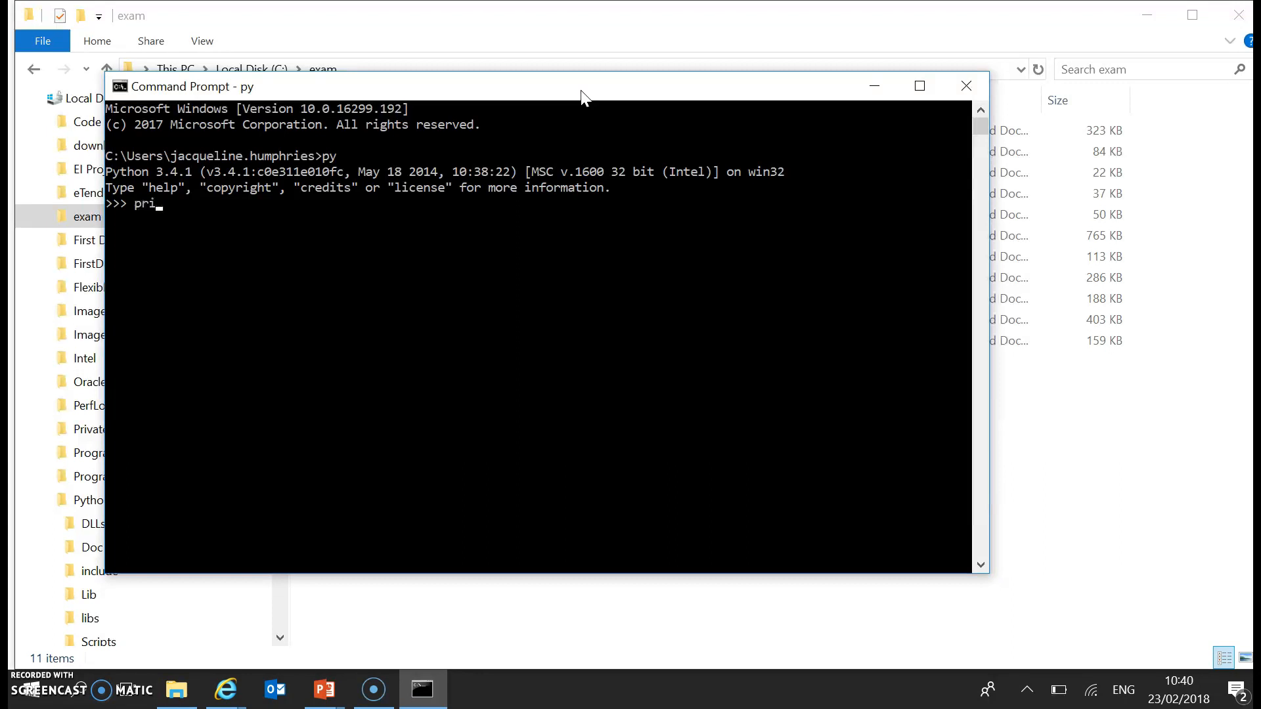
{"action": "type", "text": "nt(\""}
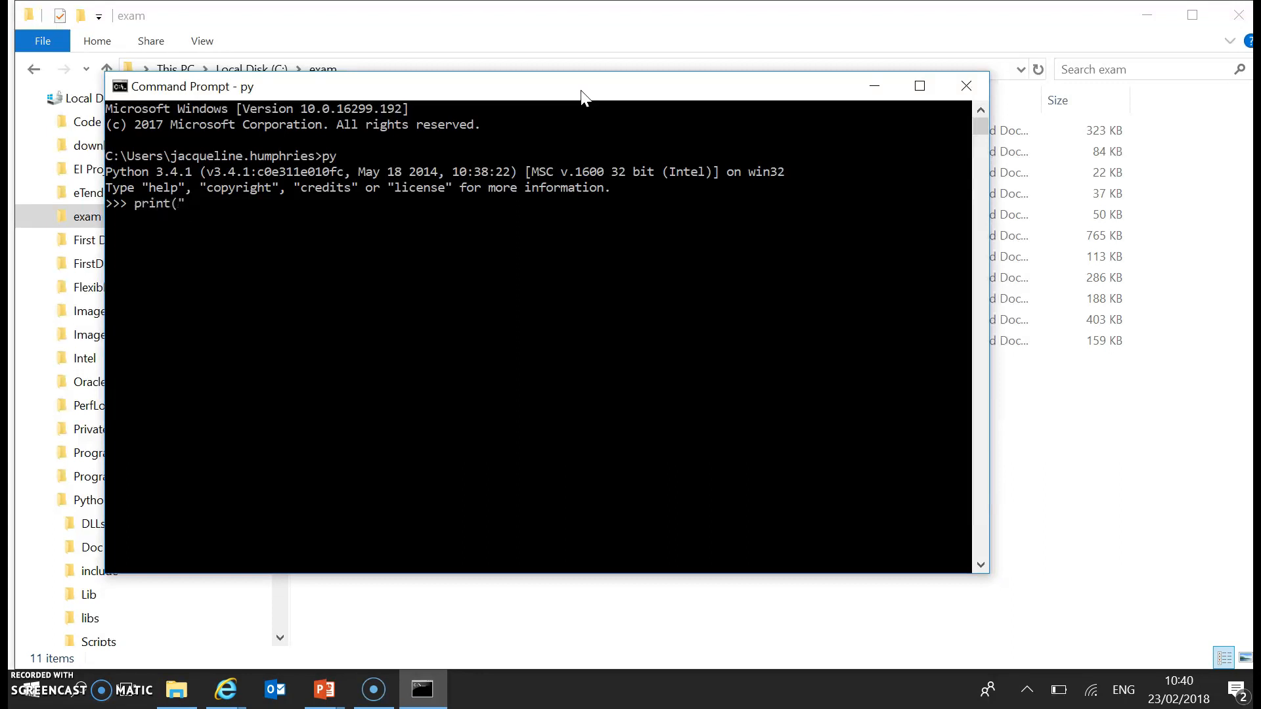
{"action": "type", "text": "hello world\""}
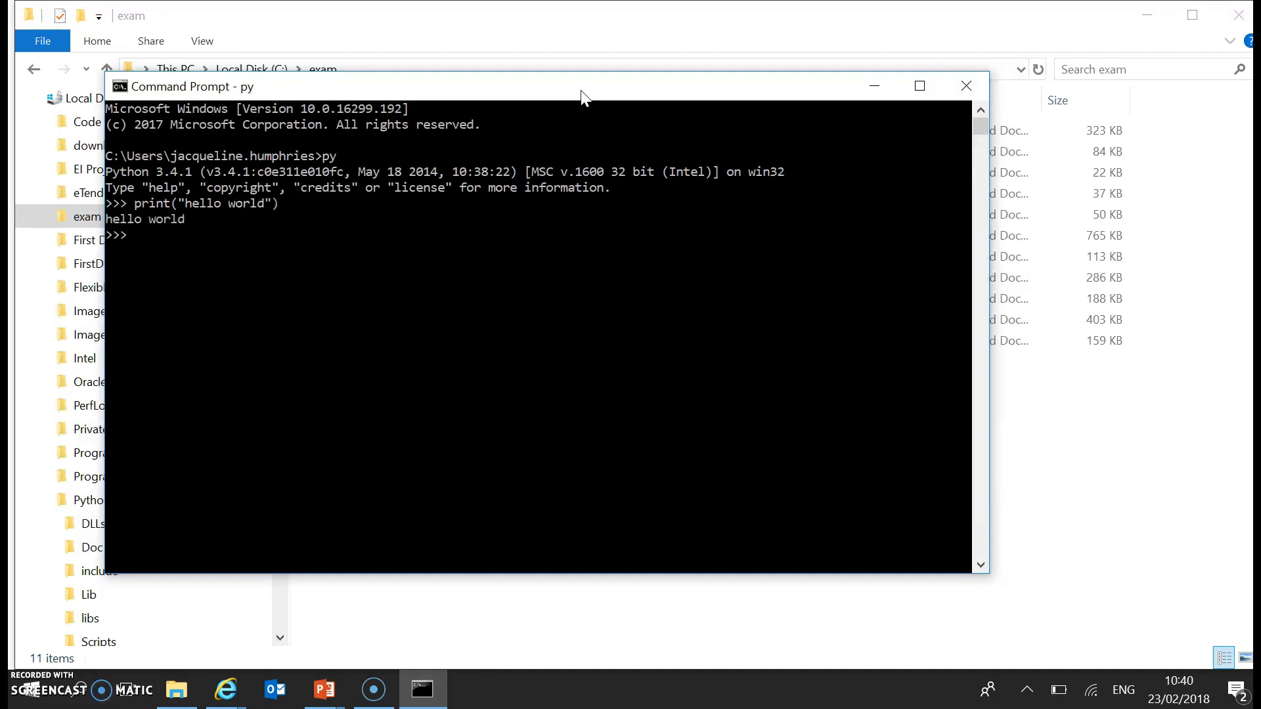
{"action": "type", "text": "exit()"}
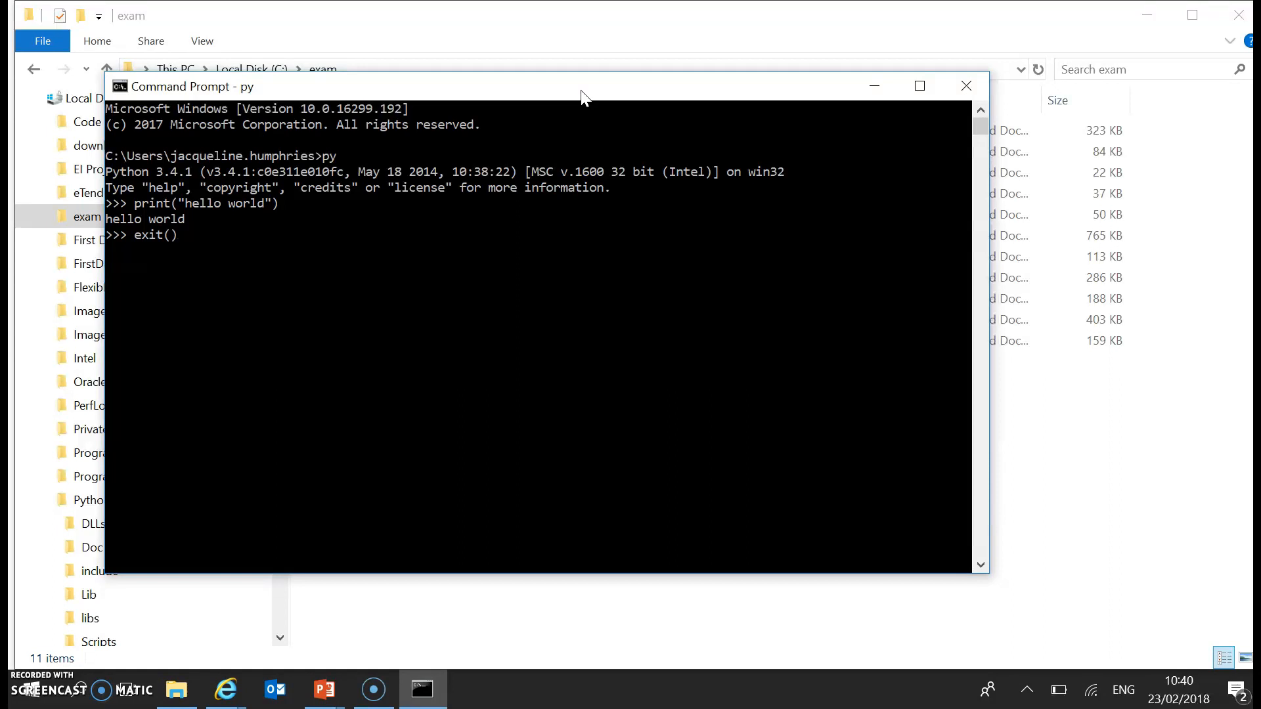
{"action": "key", "text": "Return"}
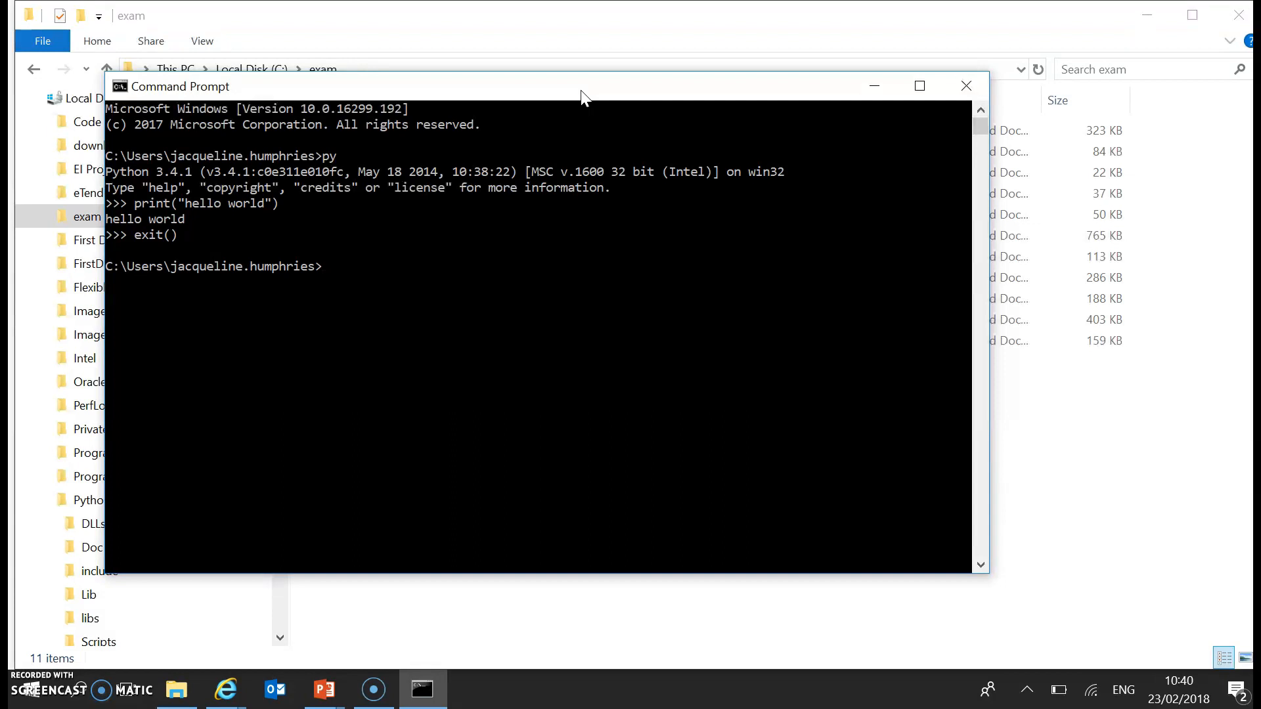
{"action": "mouse_move", "coordinate": [1198, 313]}
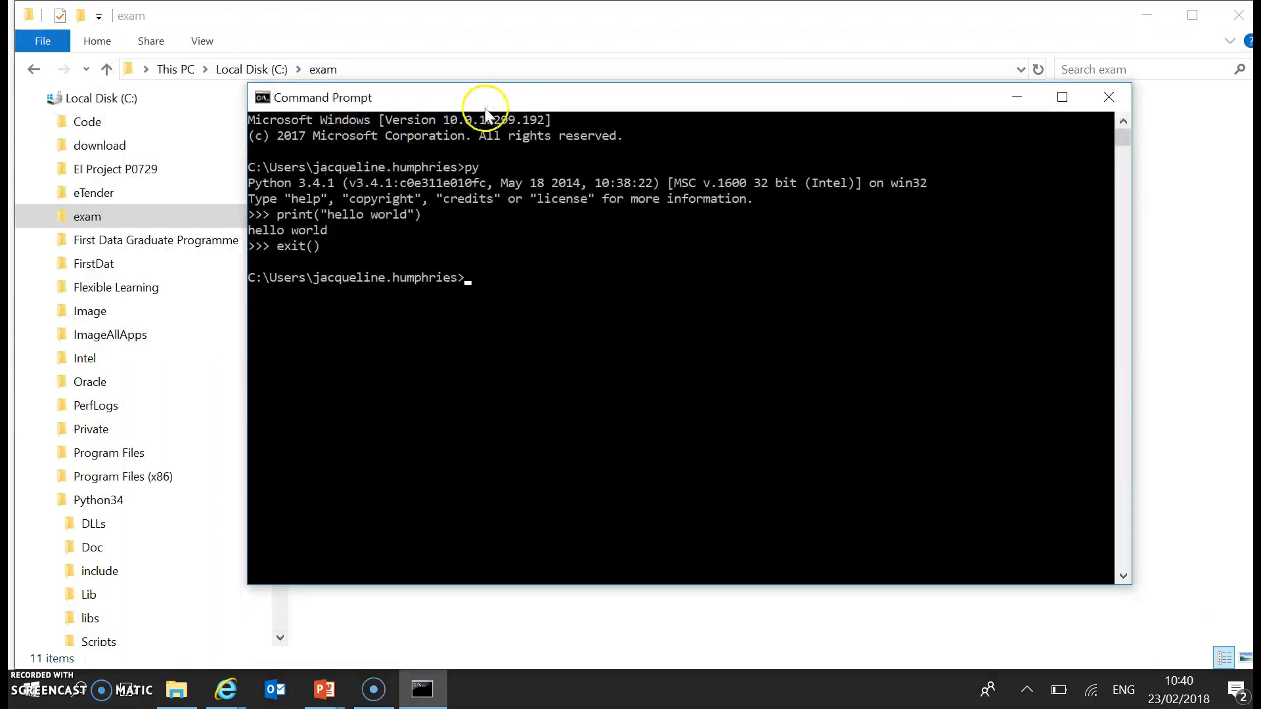
{"action": "mouse_move", "coordinate": [542, 293]}
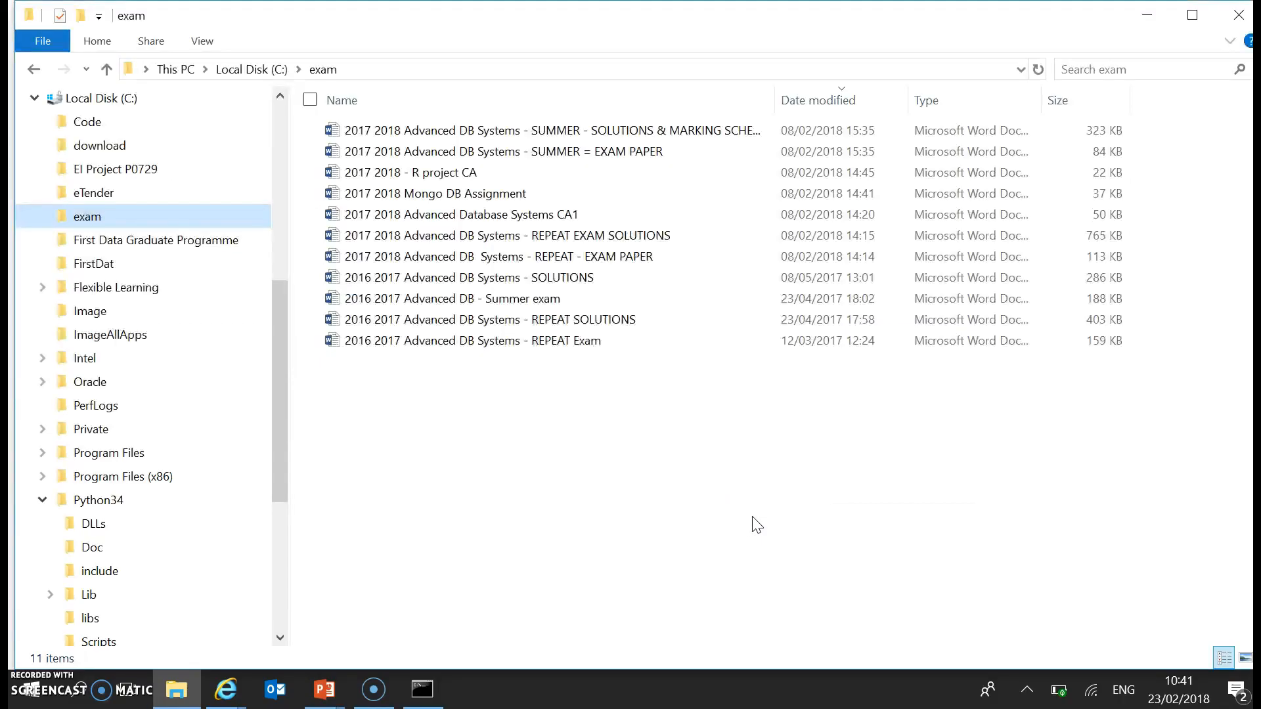
Bring up the Alt+Tab window switcher to show the open apps
{"action": "key", "text": "alt+tab"}
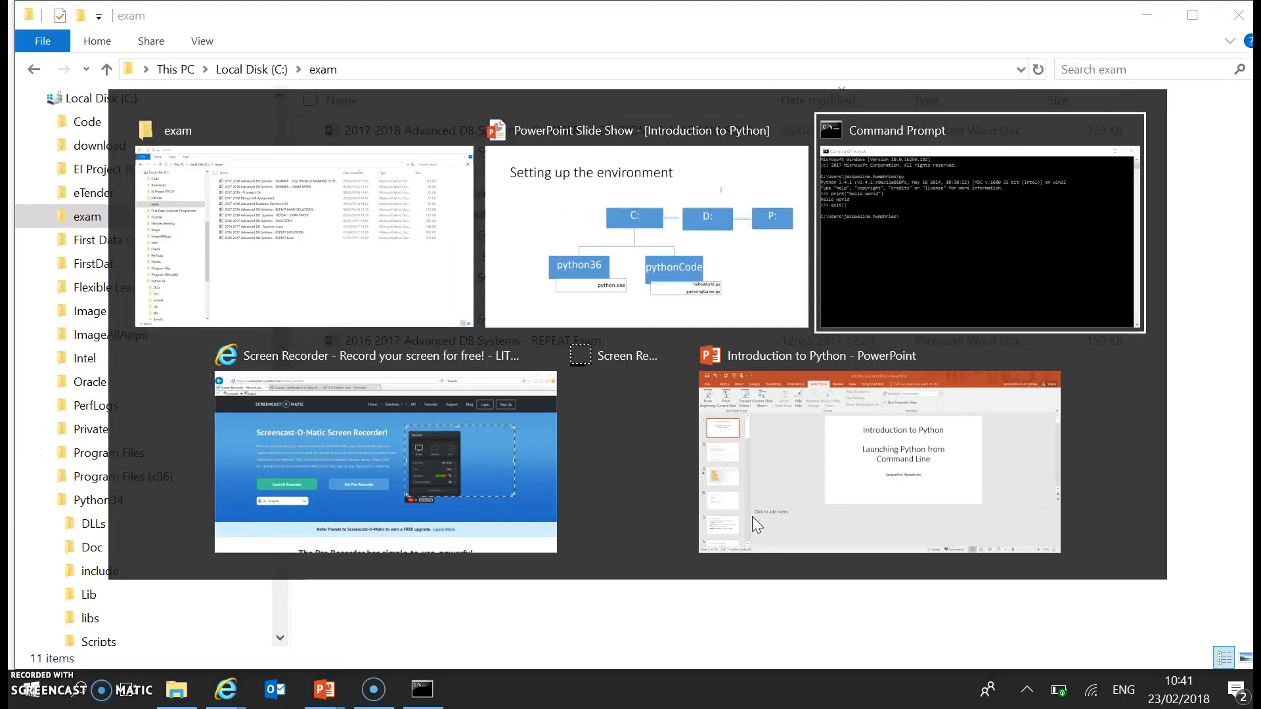
In the Command Prompt, cd to the drive root and then into the python34 folder
{"action": "left_click", "coordinate": [978, 225]}
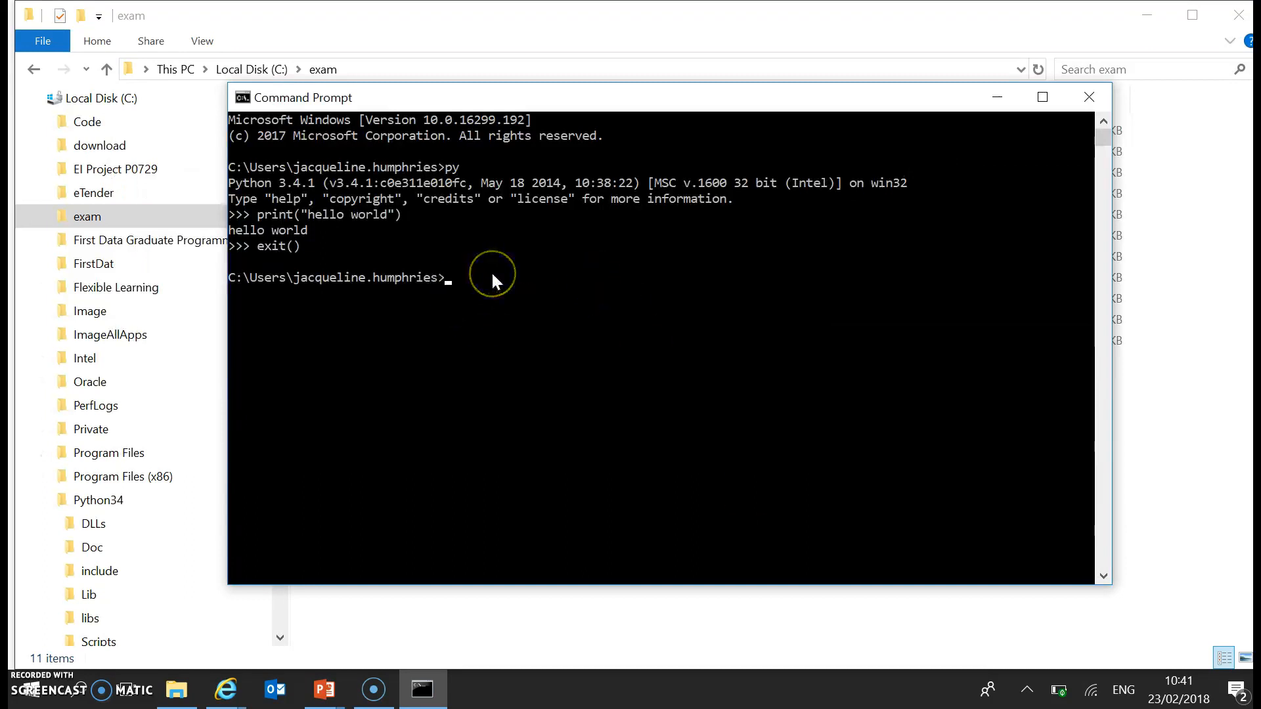
{"action": "mouse_move", "coordinate": [492, 281]}
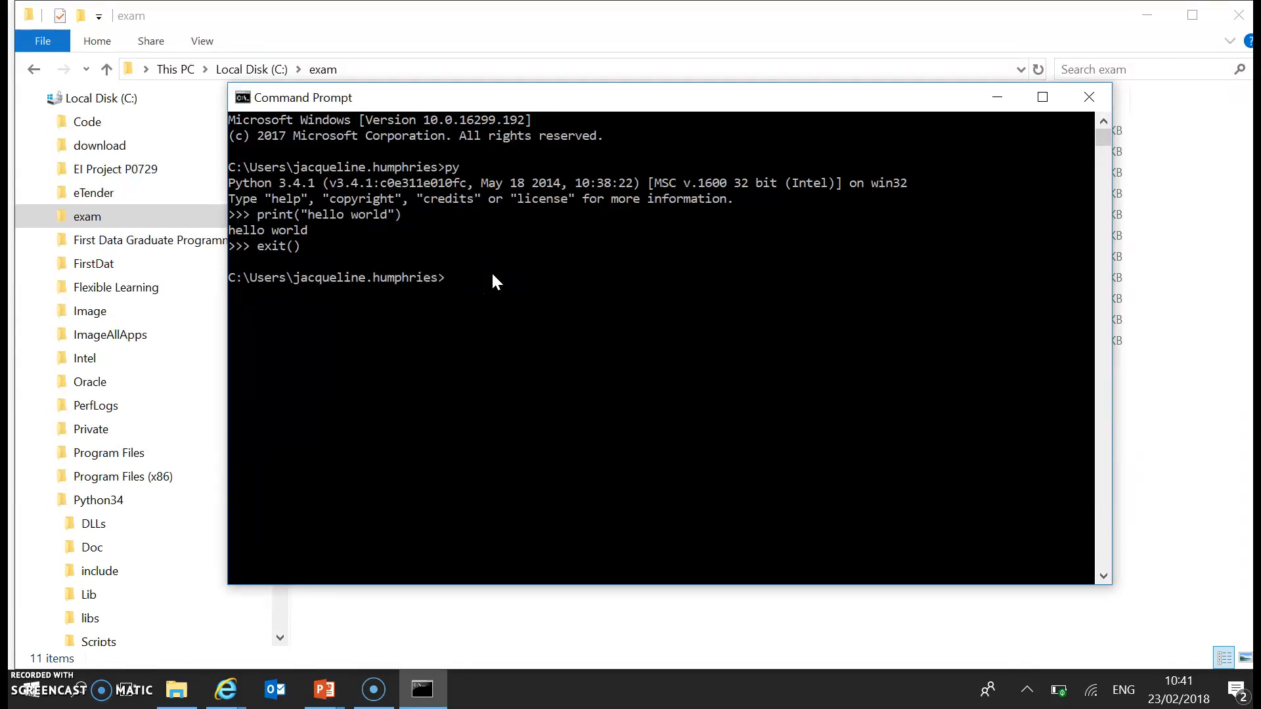
{"action": "type", "text": "cd"}
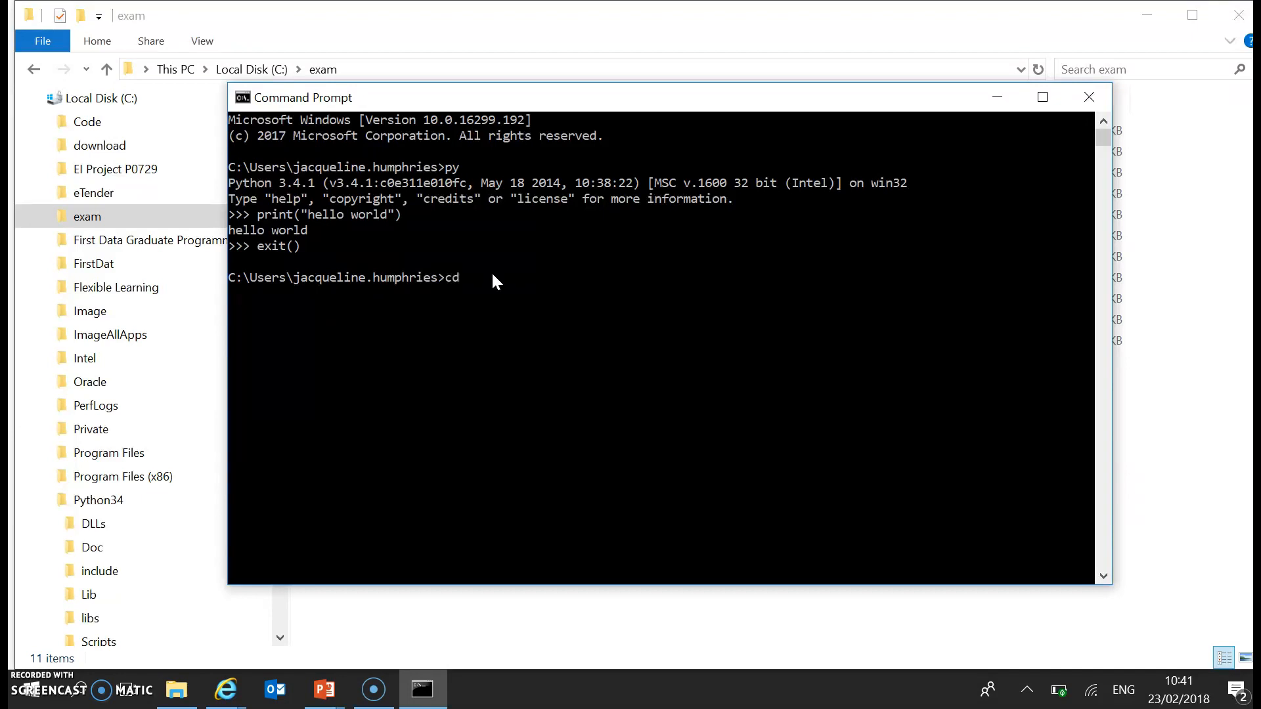
{"action": "key", "text": "Return"}
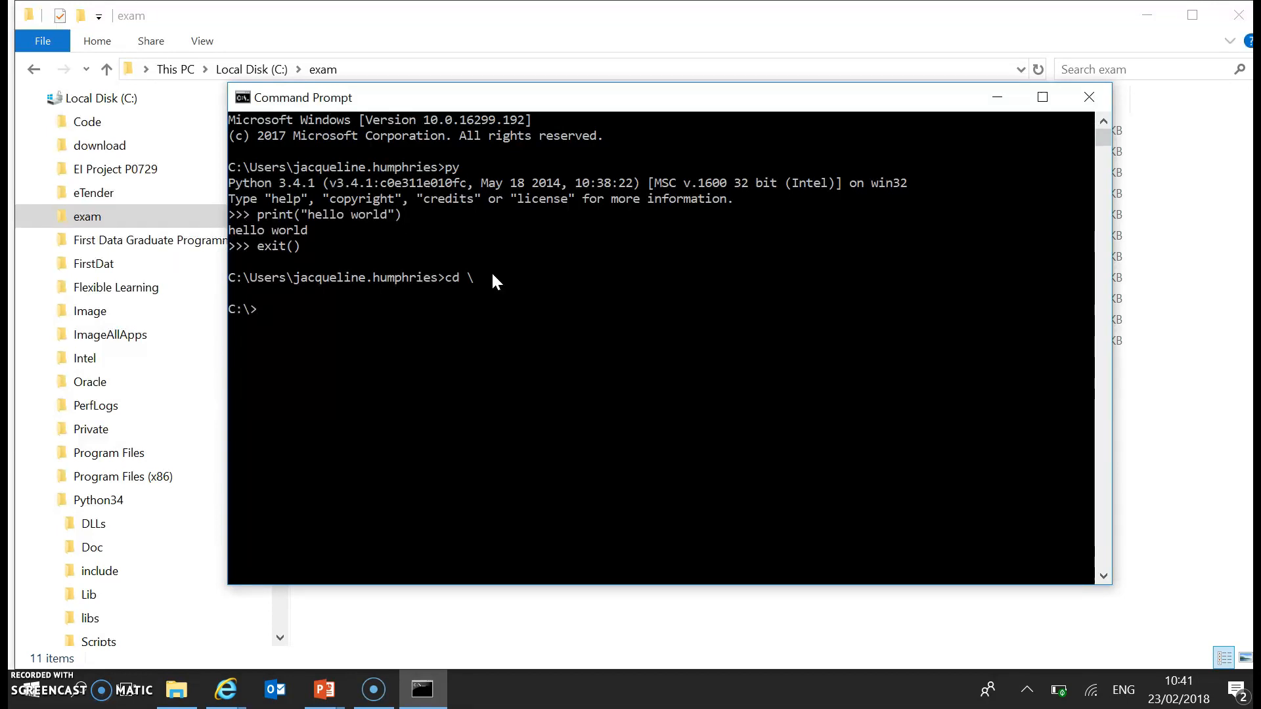
{"action": "type", "text": "c"}
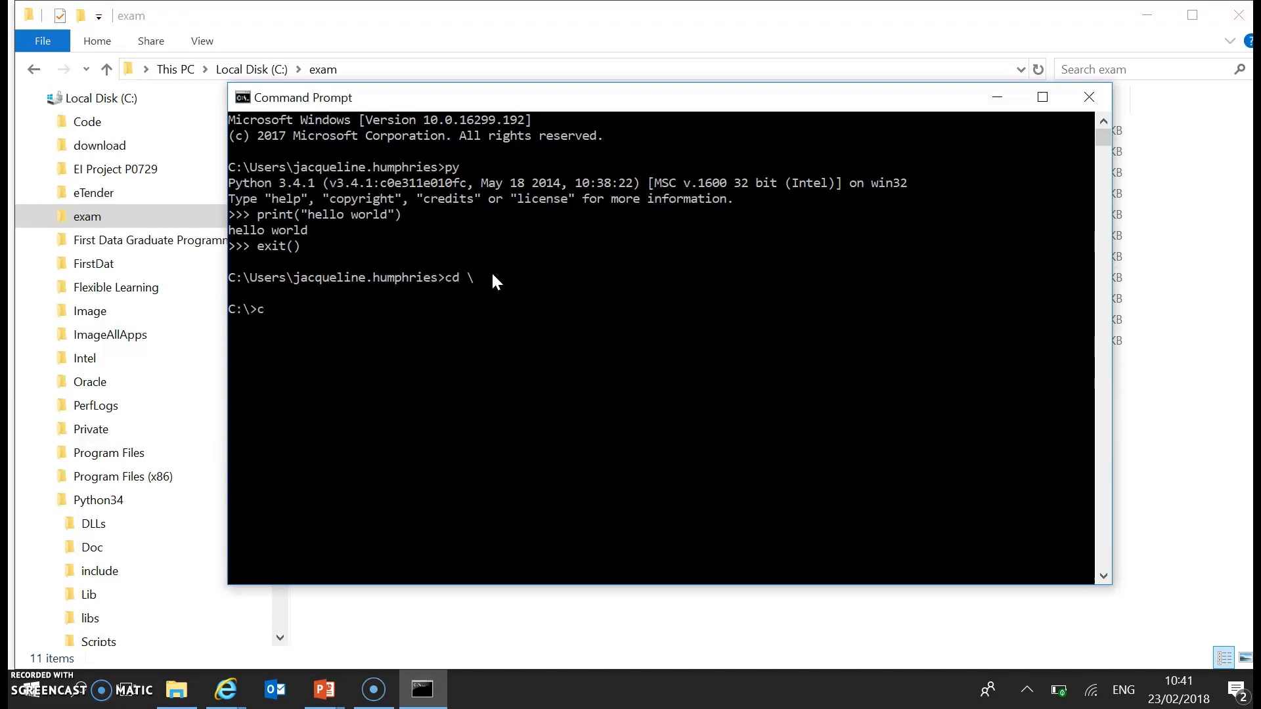
{"action": "type", "text": "d"}
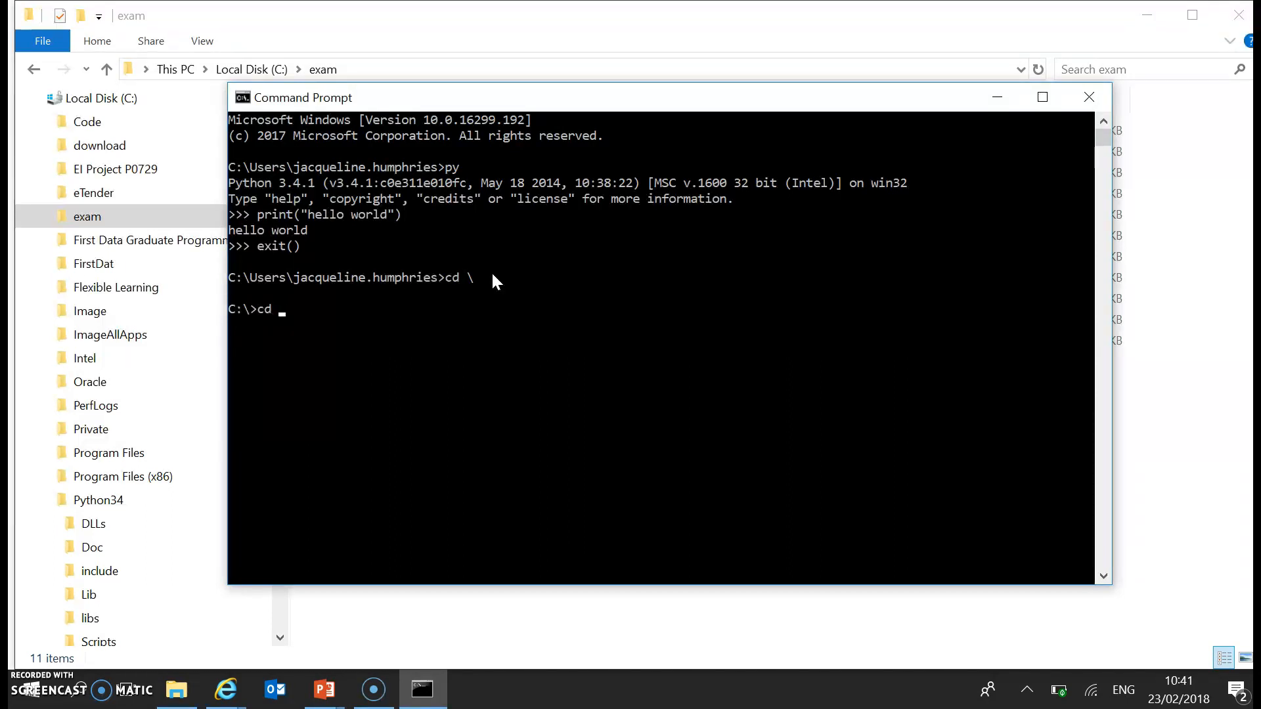
{"action": "type", "text": "python34"}
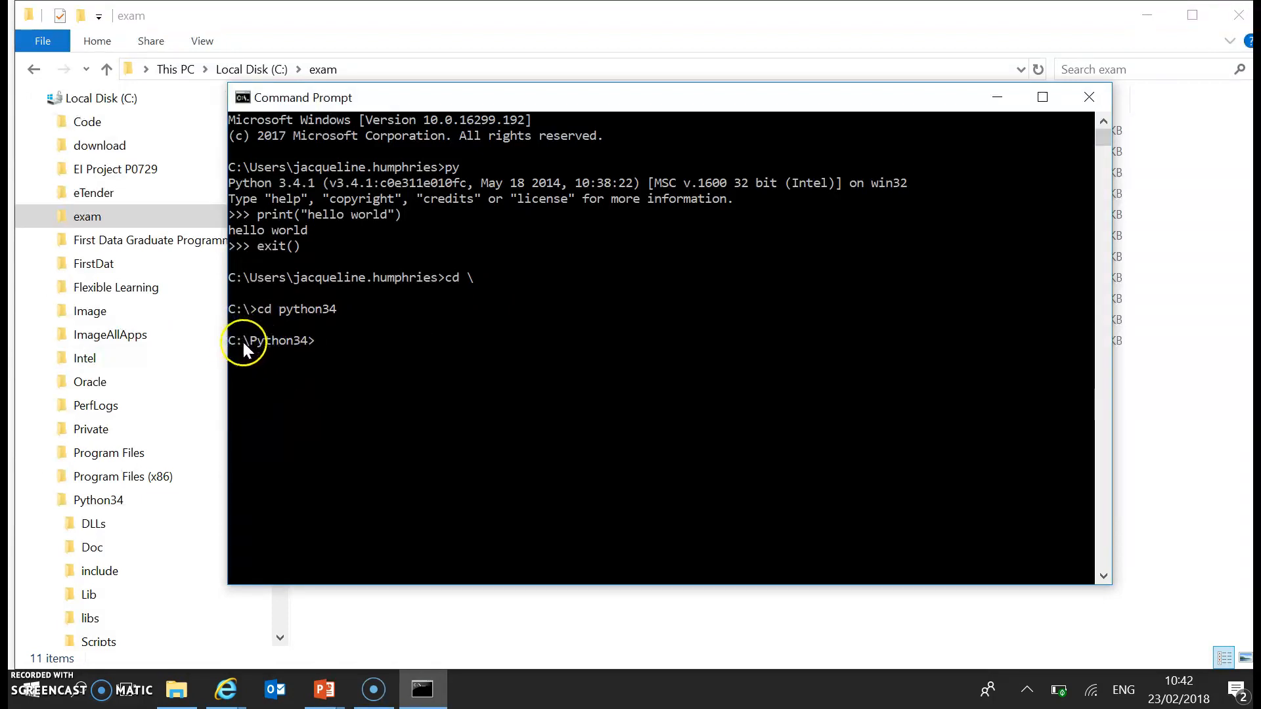
{"action": "mouse_move", "coordinate": [291, 354]}
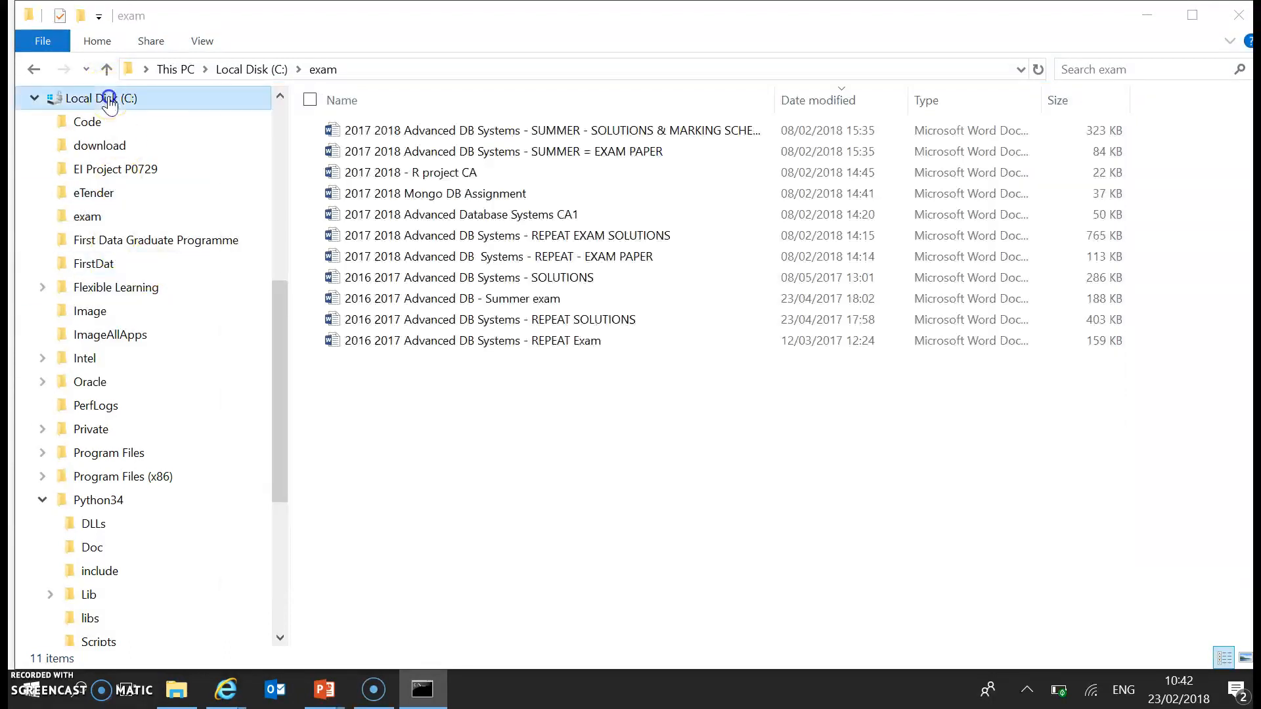
Show Python34 in Explorer, then start Python from the Command Prompt in that folder
{"action": "left_click", "coordinate": [99, 500]}
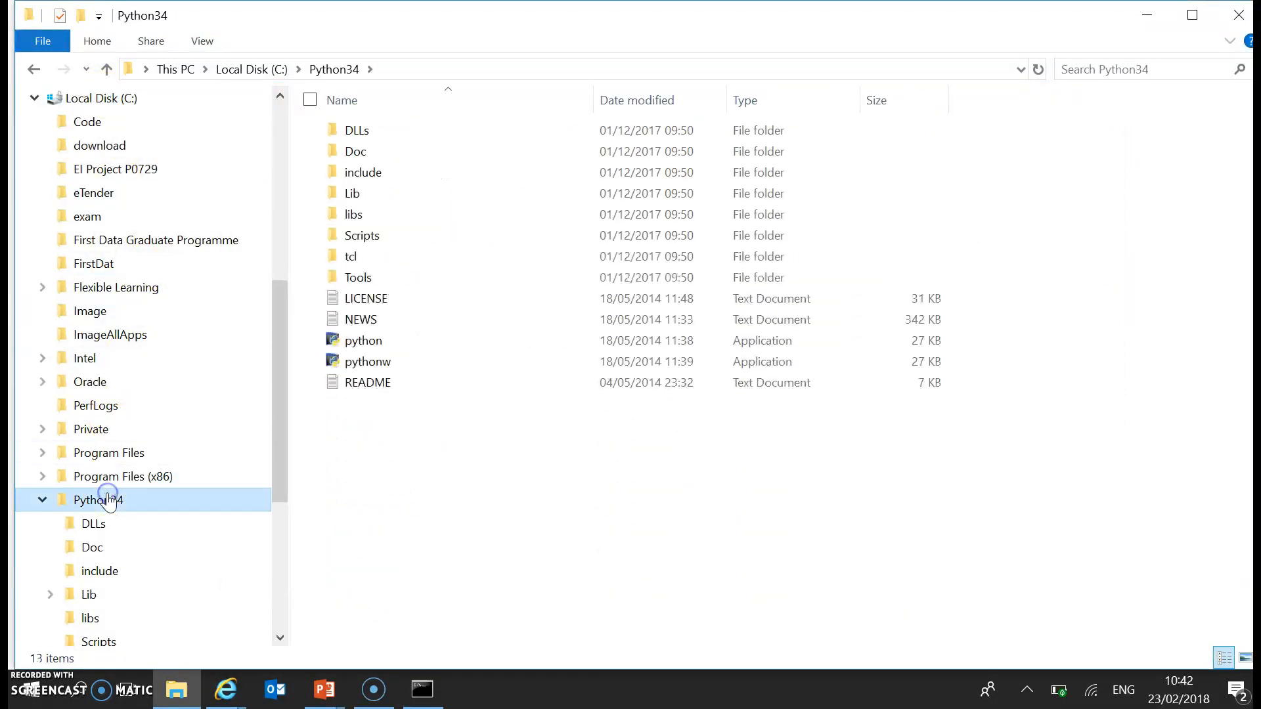
{"action": "left_click", "coordinate": [422, 689]}
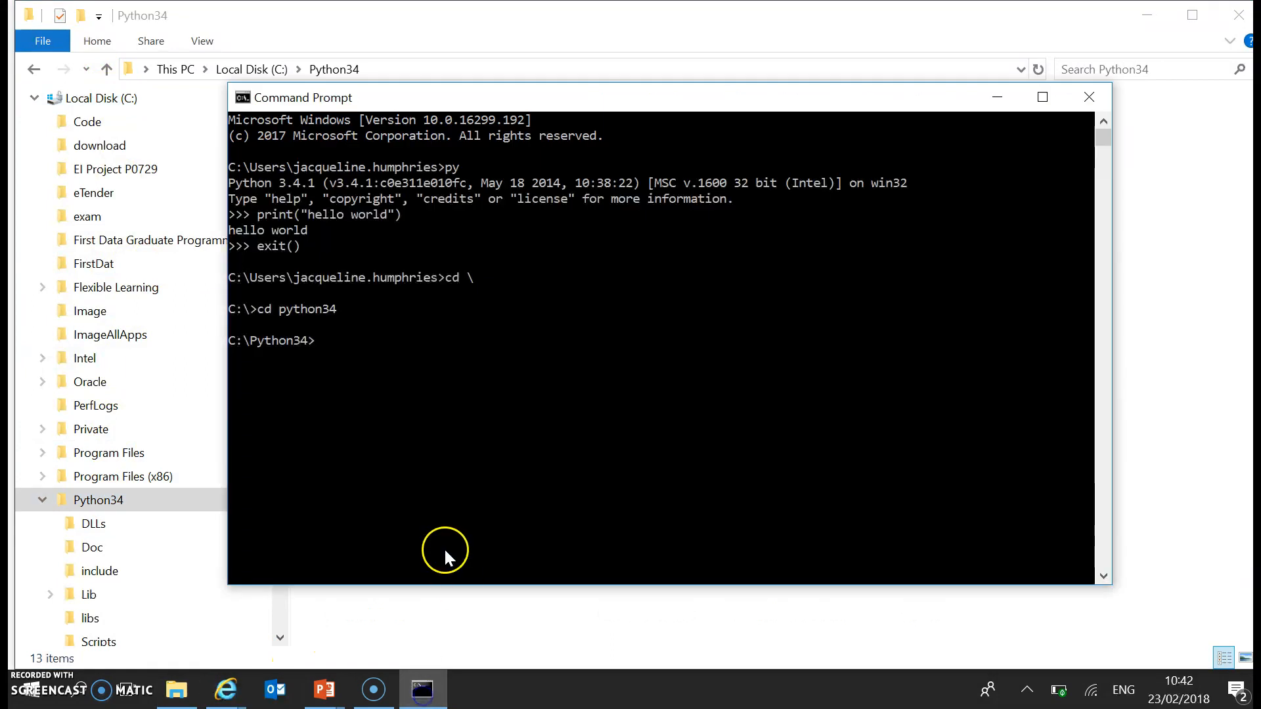
{"action": "mouse_move", "coordinate": [345, 345]}
{"action": "type", "text": "dir"}
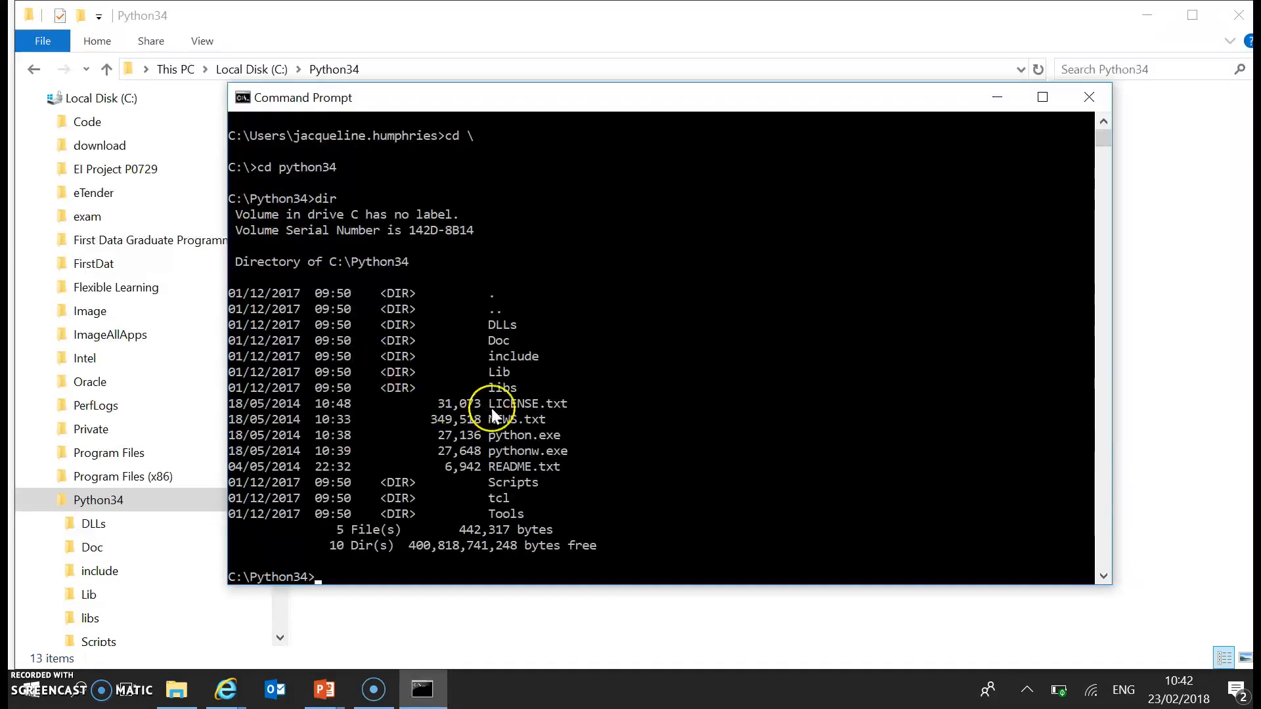
{"action": "type", "text": "p"}
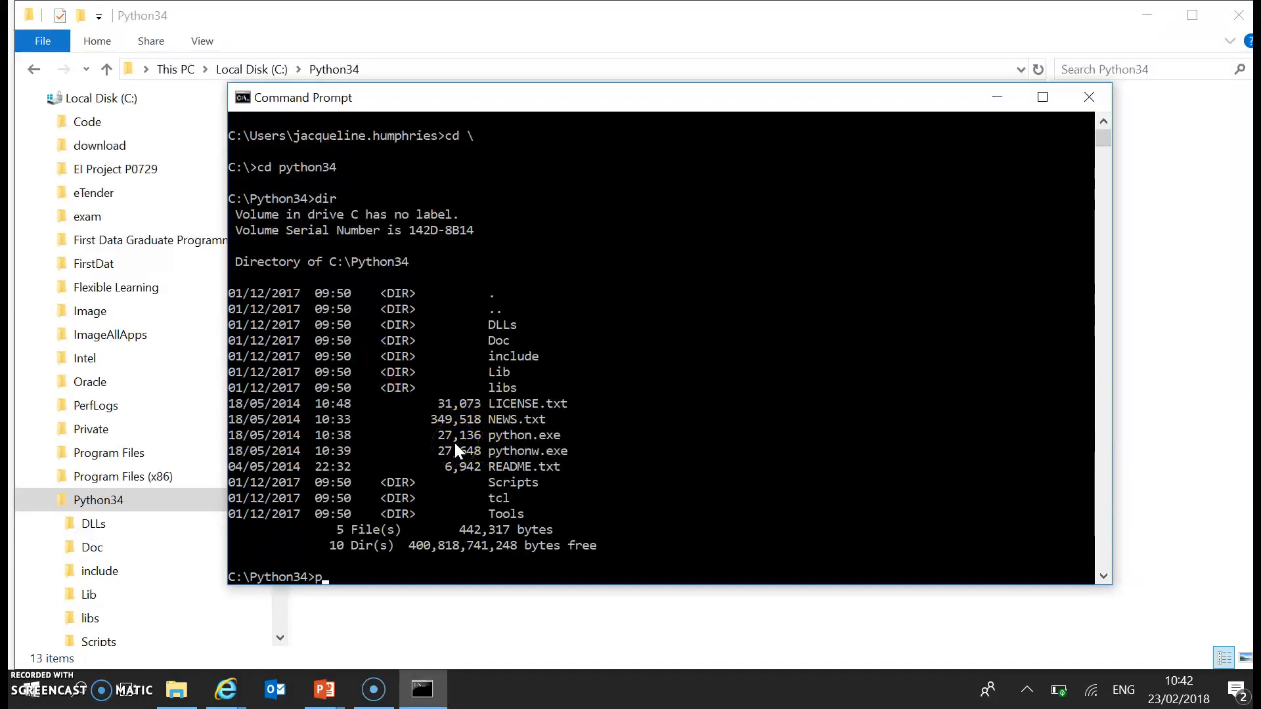
{"action": "key", "text": "Return"}
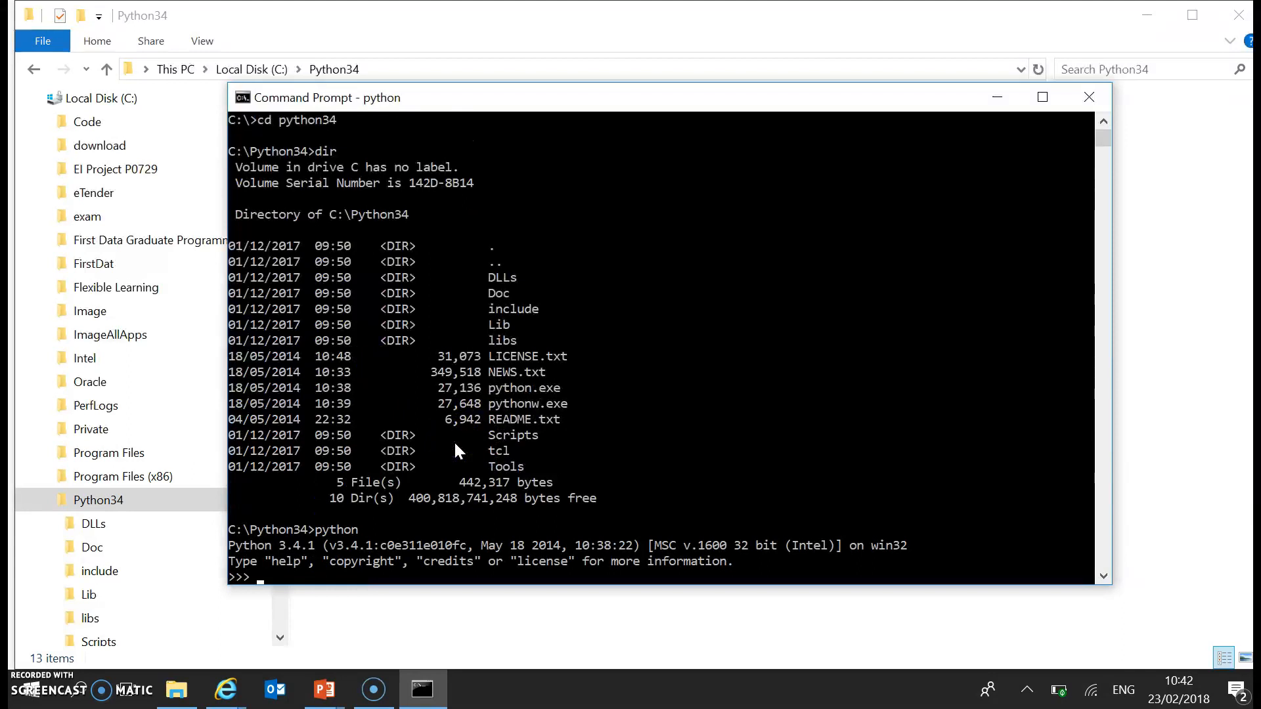
Run print(3) in Python and exit back to the C:\Python34 prompt
{"action": "type", "text": "print"}
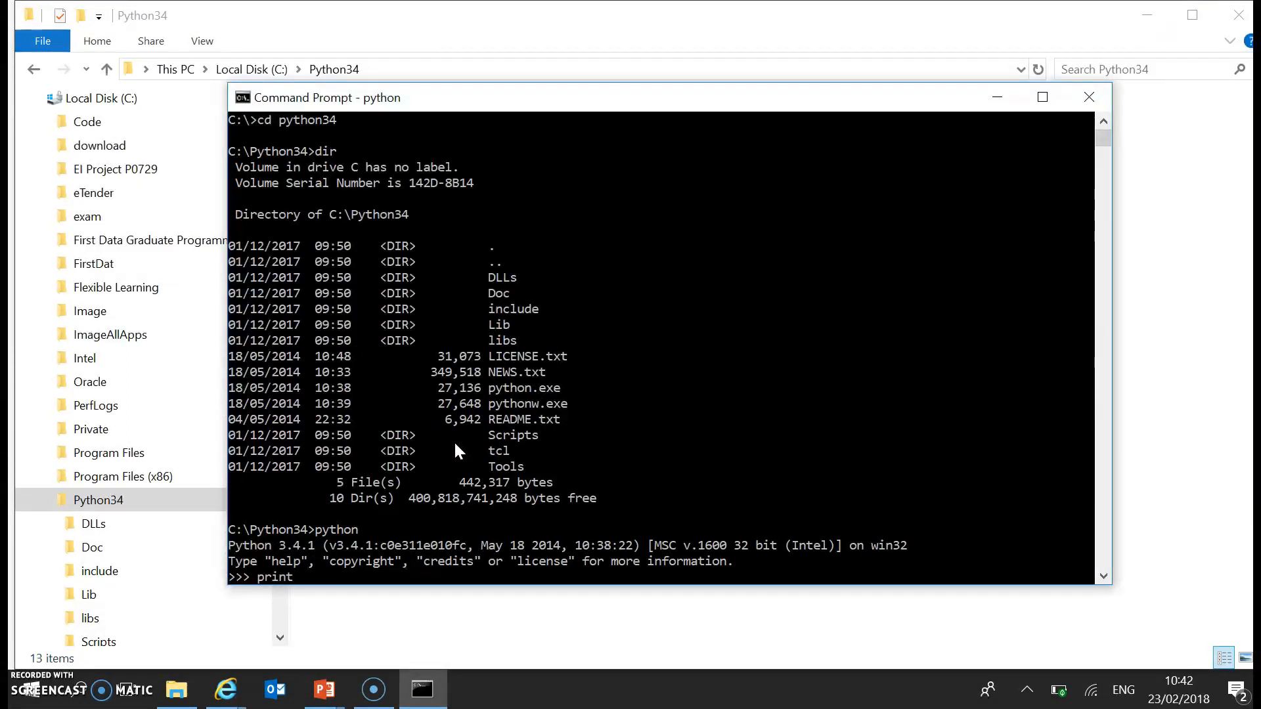
{"action": "type", "text": "(3)"}
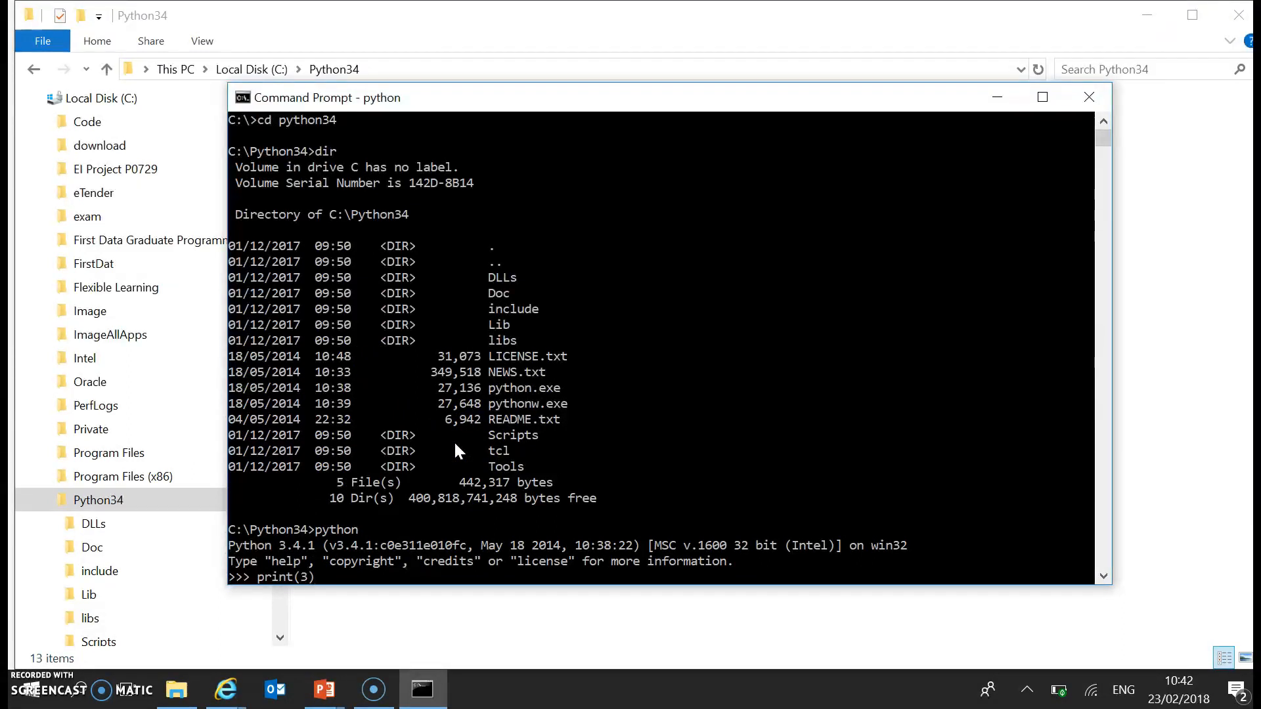
{"action": "key", "text": "Return"}
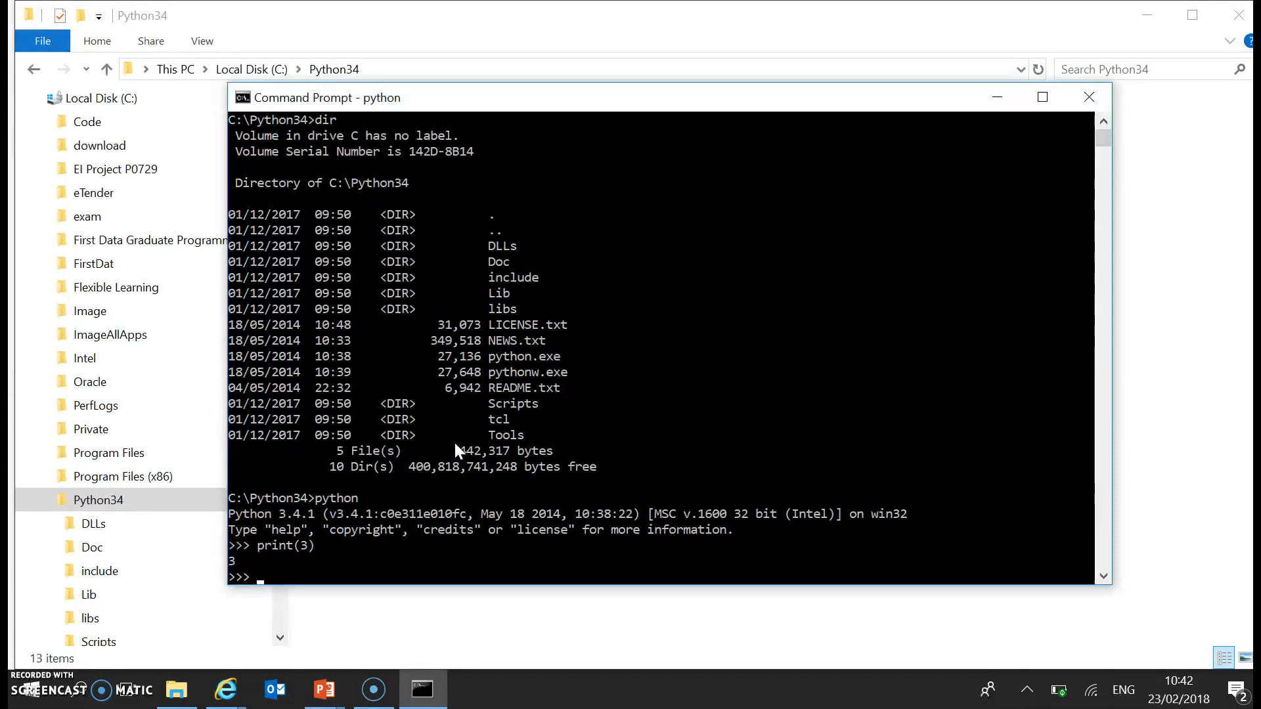
{"action": "type", "text": "exit("}
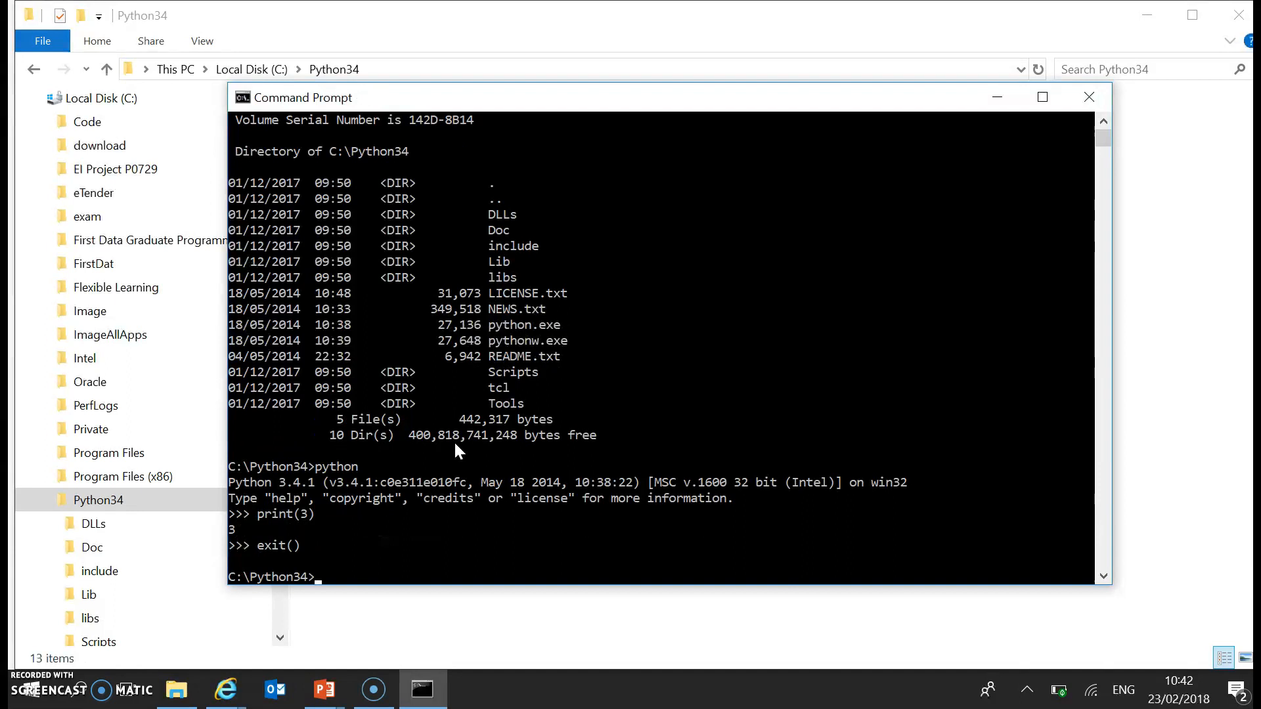
Go to the root of C, switch to drive D: and list its contents with dir
{"action": "type", "text": "cd"}
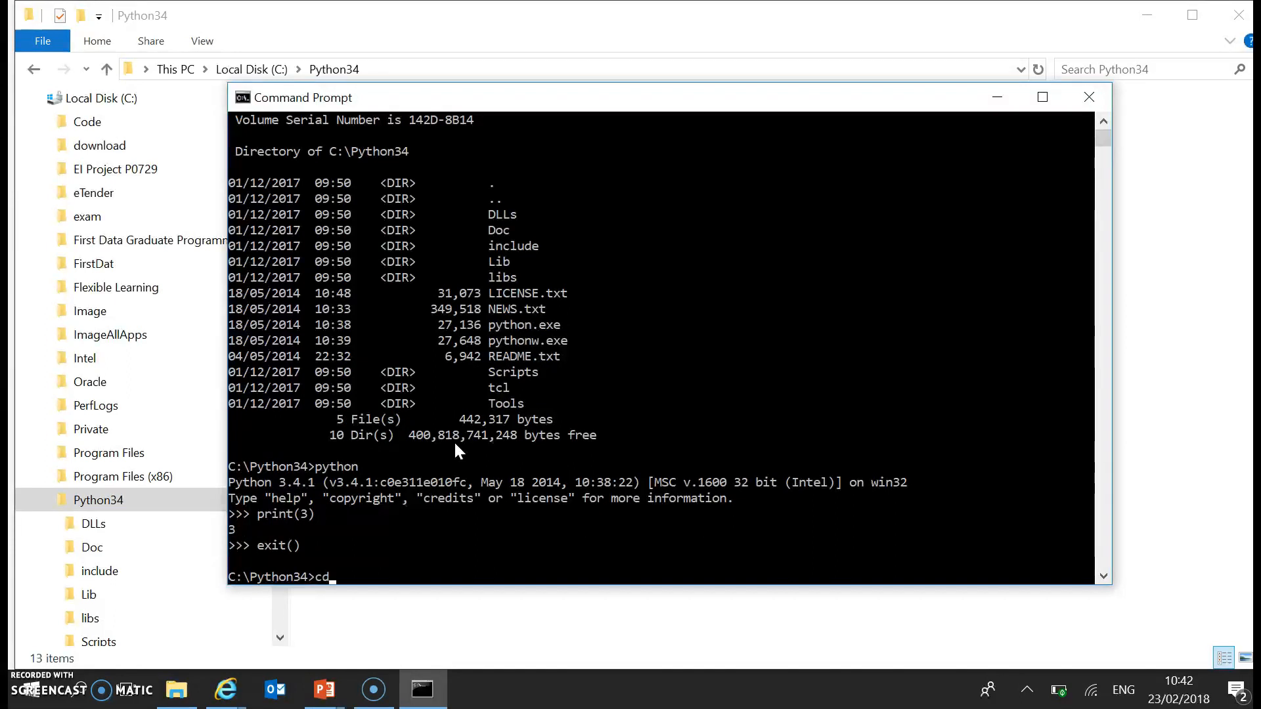
{"action": "key", "text": "Return"}
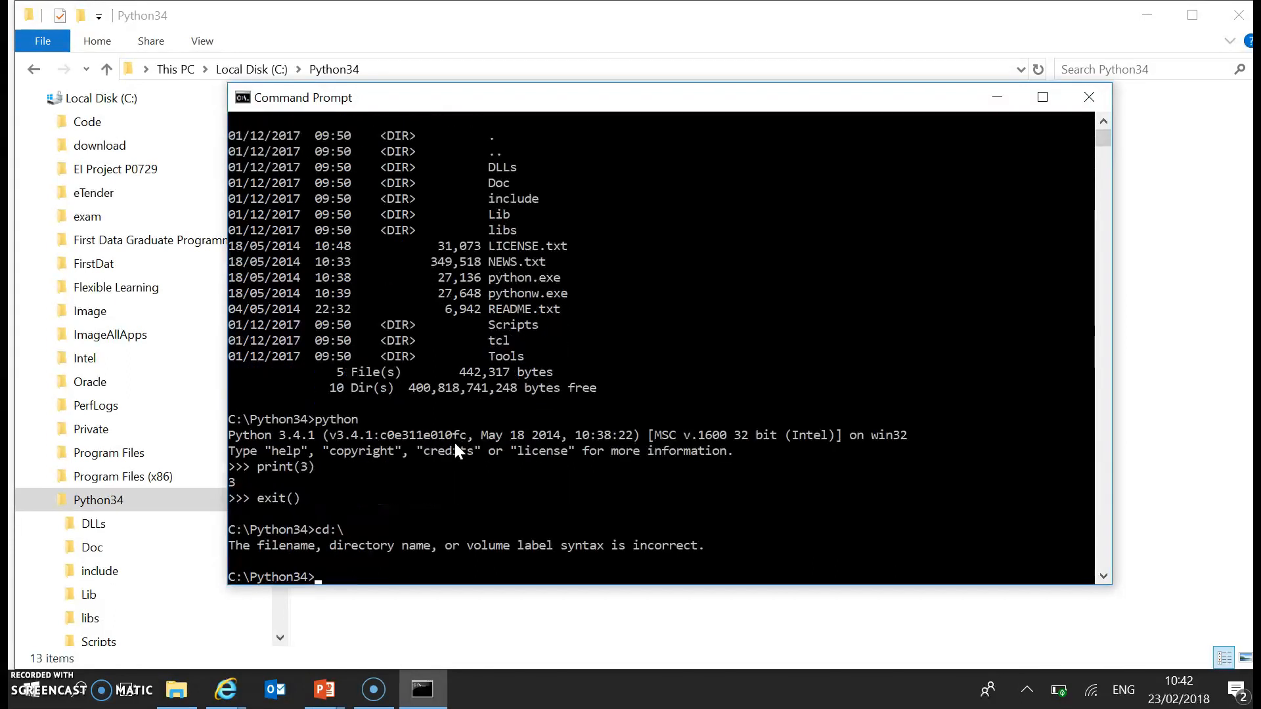
{"action": "type", "text": "cd"}
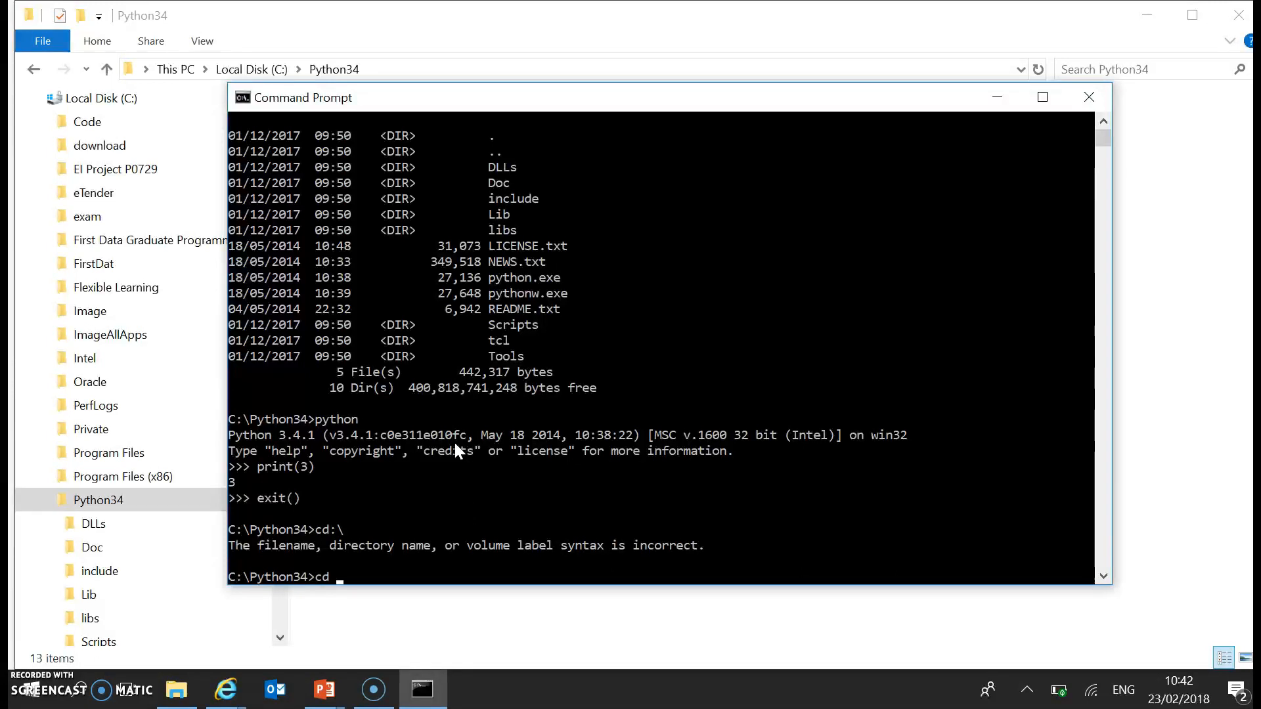
{"action": "key", "text": "Return"}
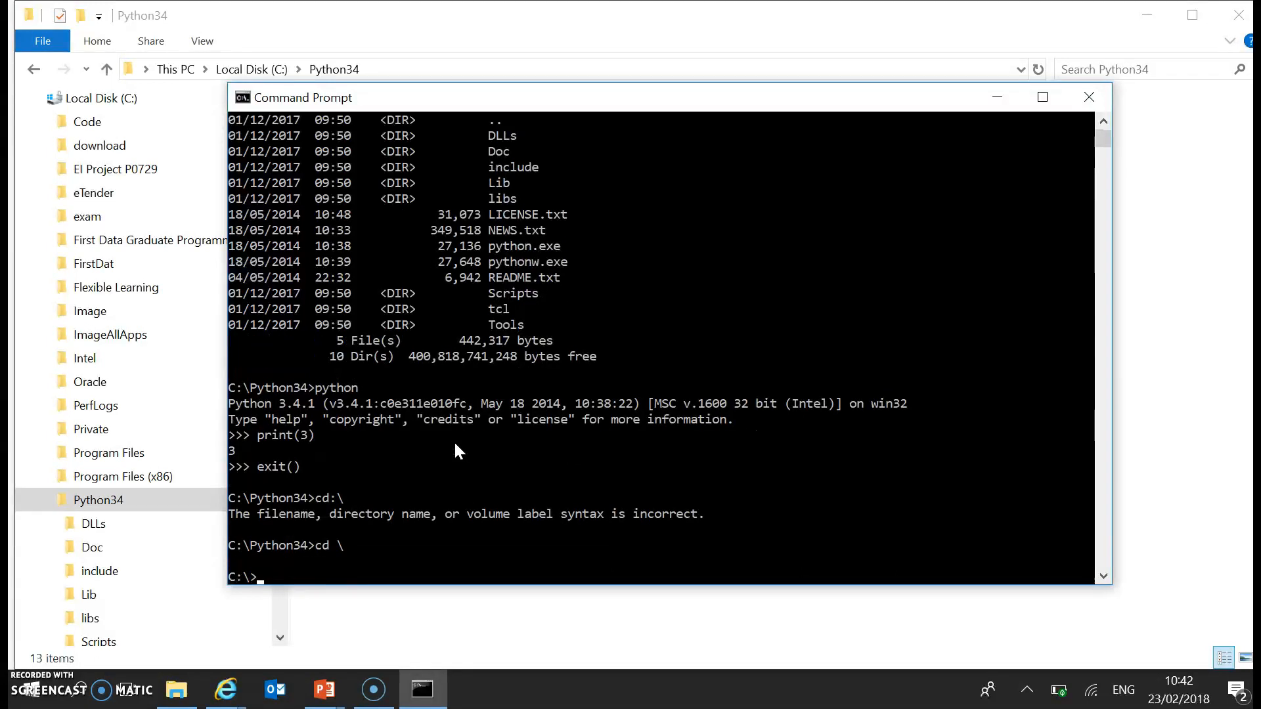
{"action": "type", "text": "d:"}
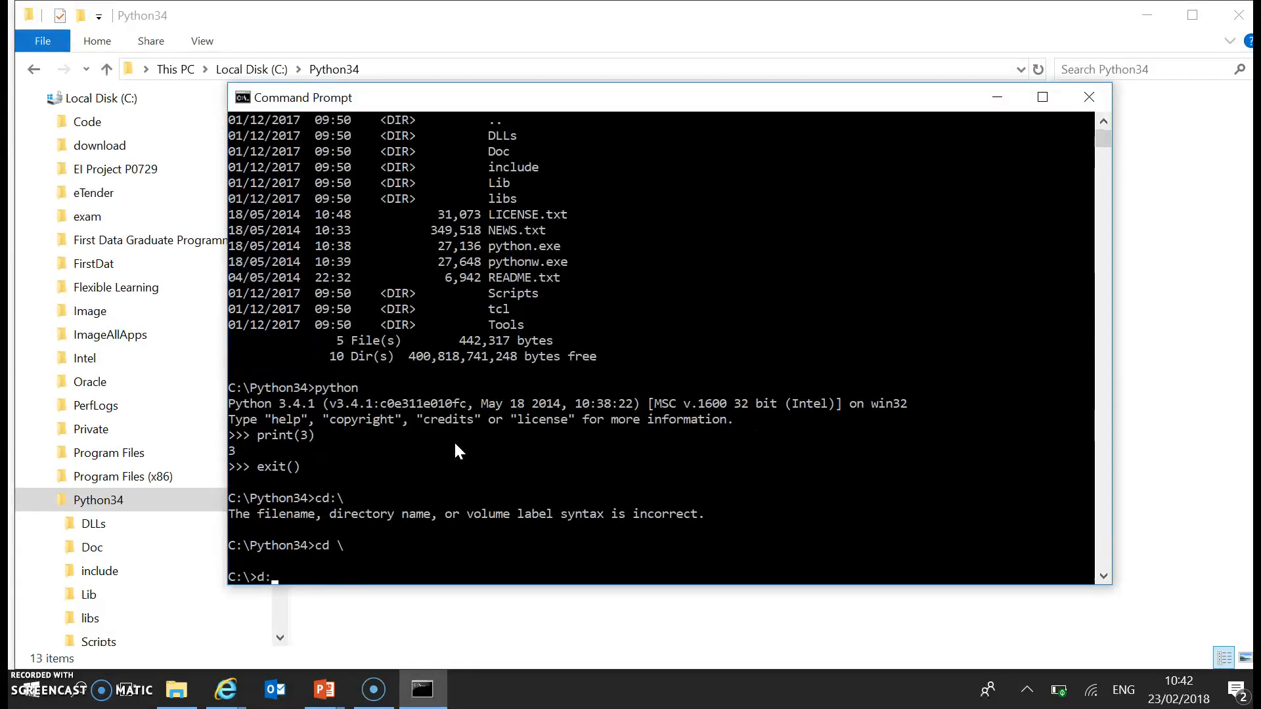
{"action": "type", "text": "dir"}
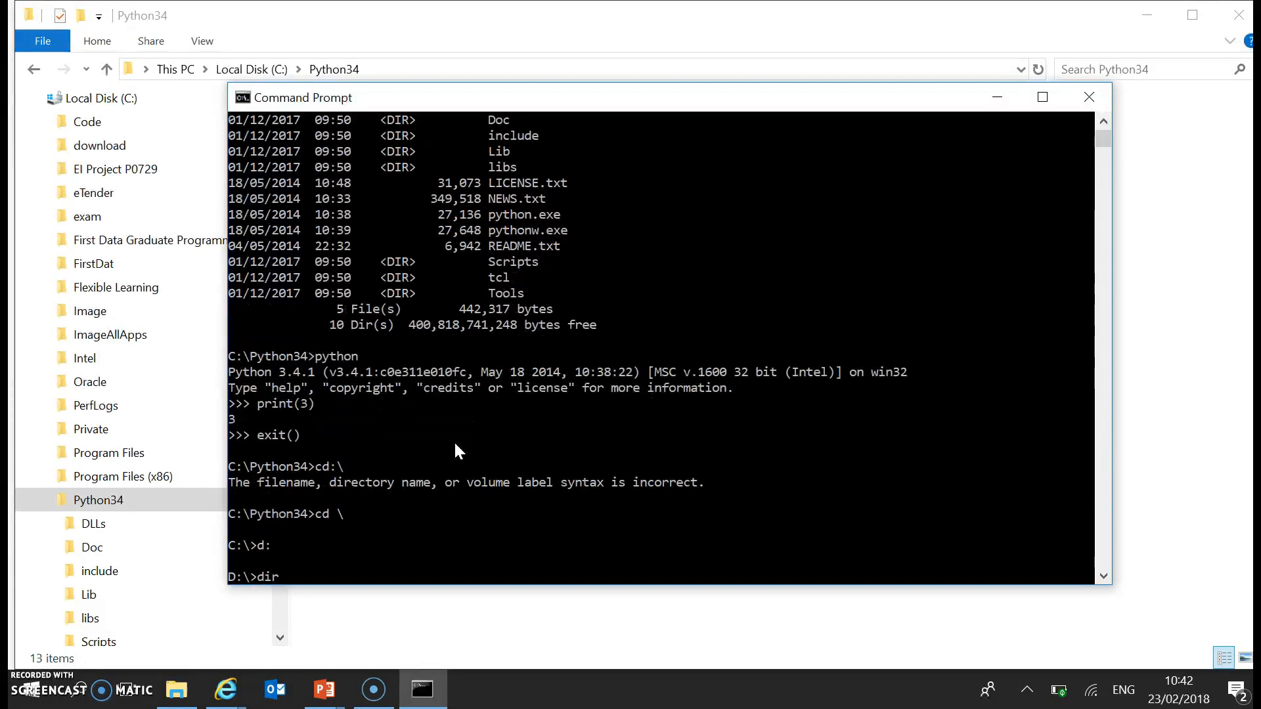
{"action": "key", "text": "Return"}
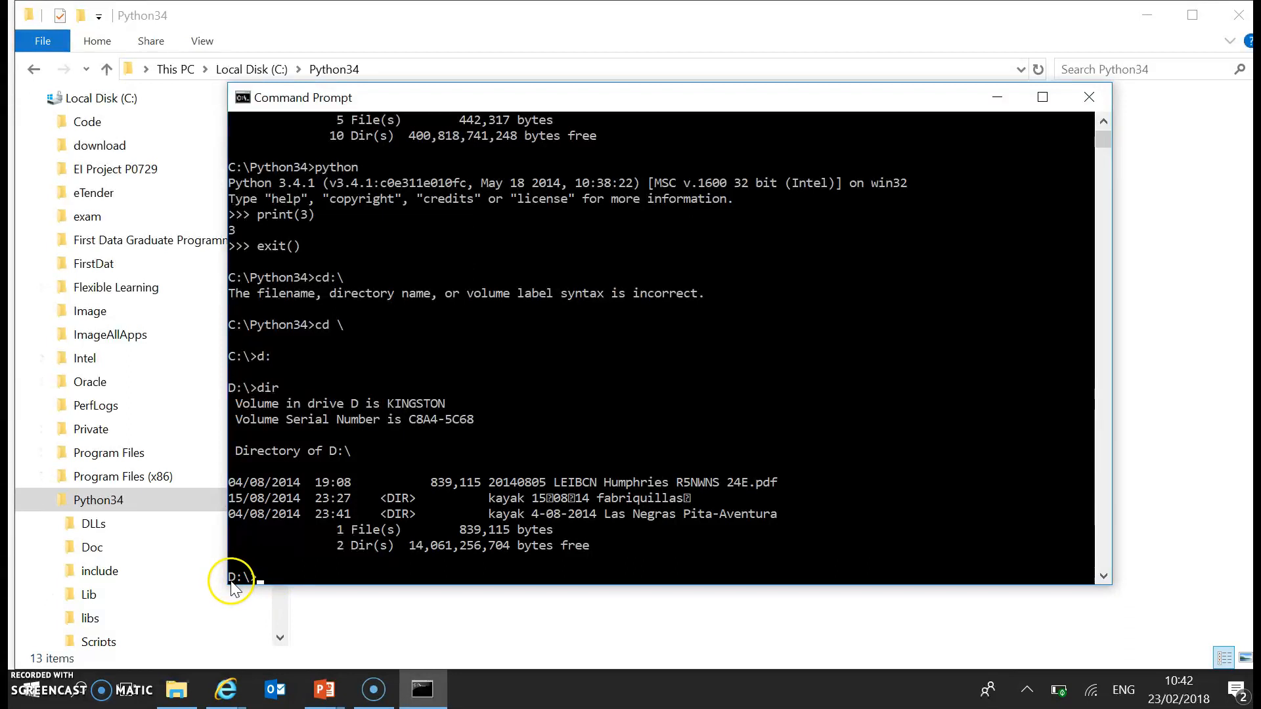
{"action": "mouse_move", "coordinate": [245, 310]}
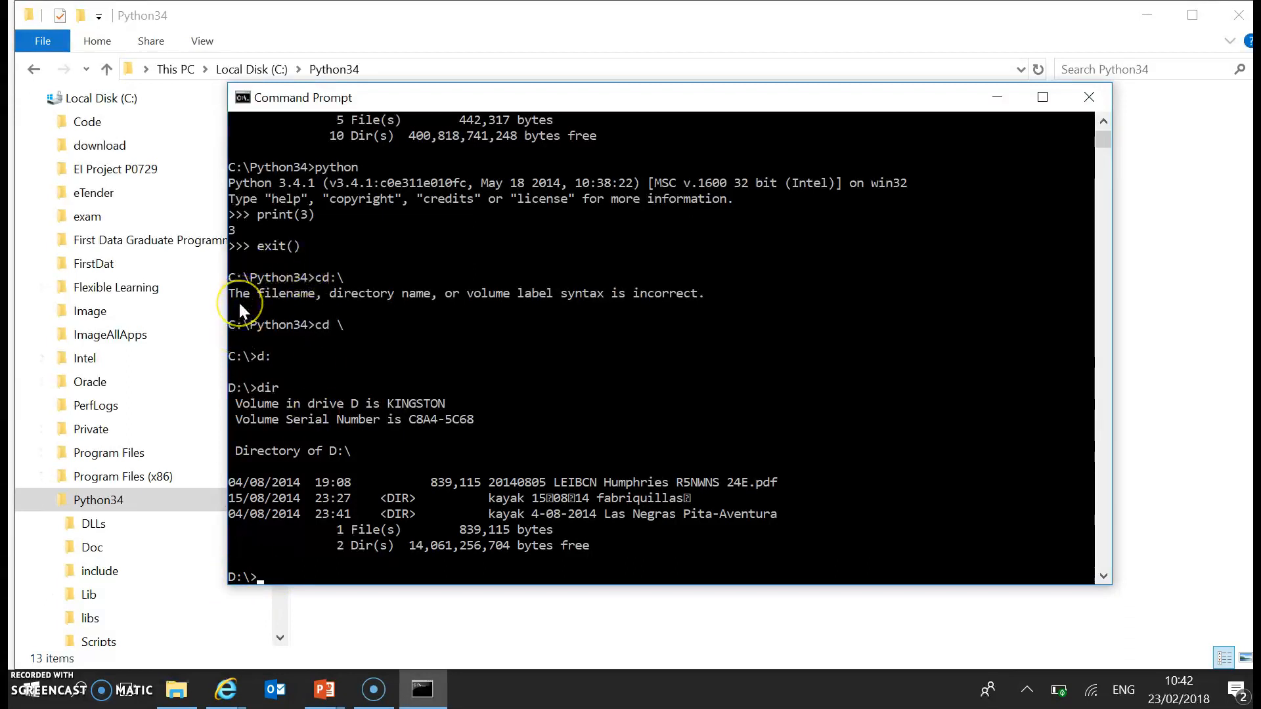
{"action": "mouse_move", "coordinate": [244, 303]}
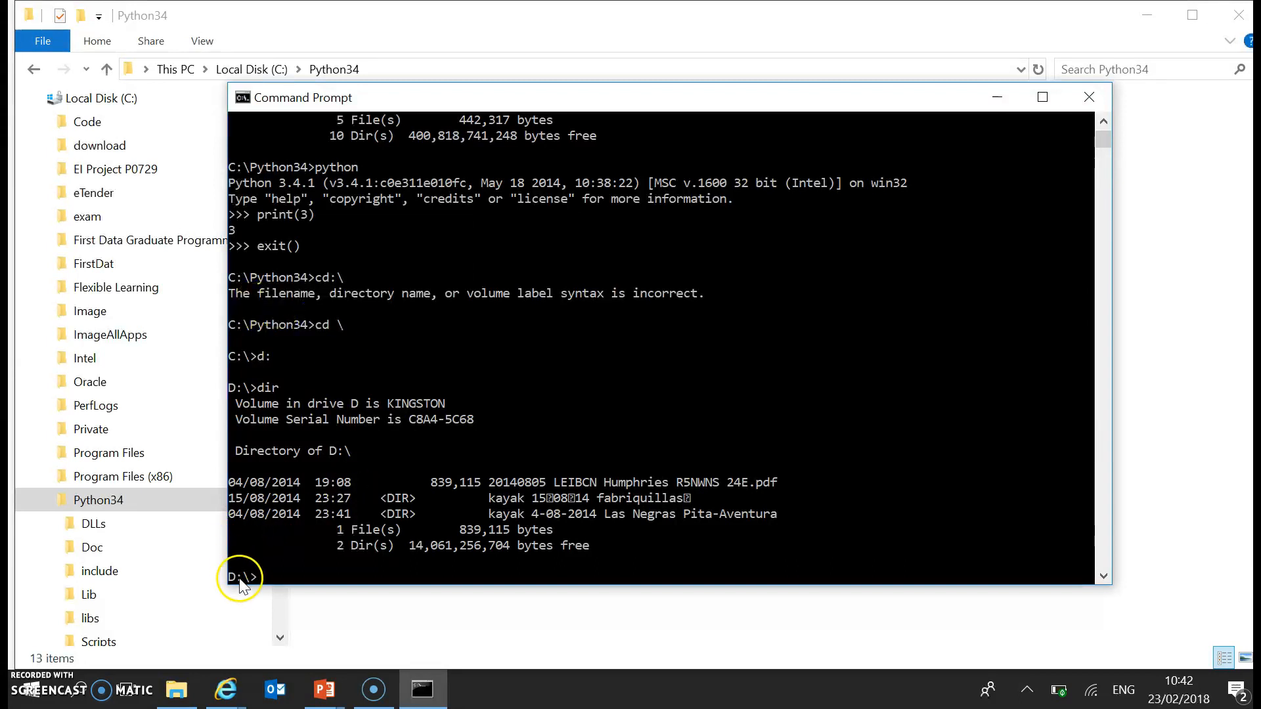
Switch between c: and d:, then show cd python34 fails with path not found on D:
{"action": "type", "text": "c"}
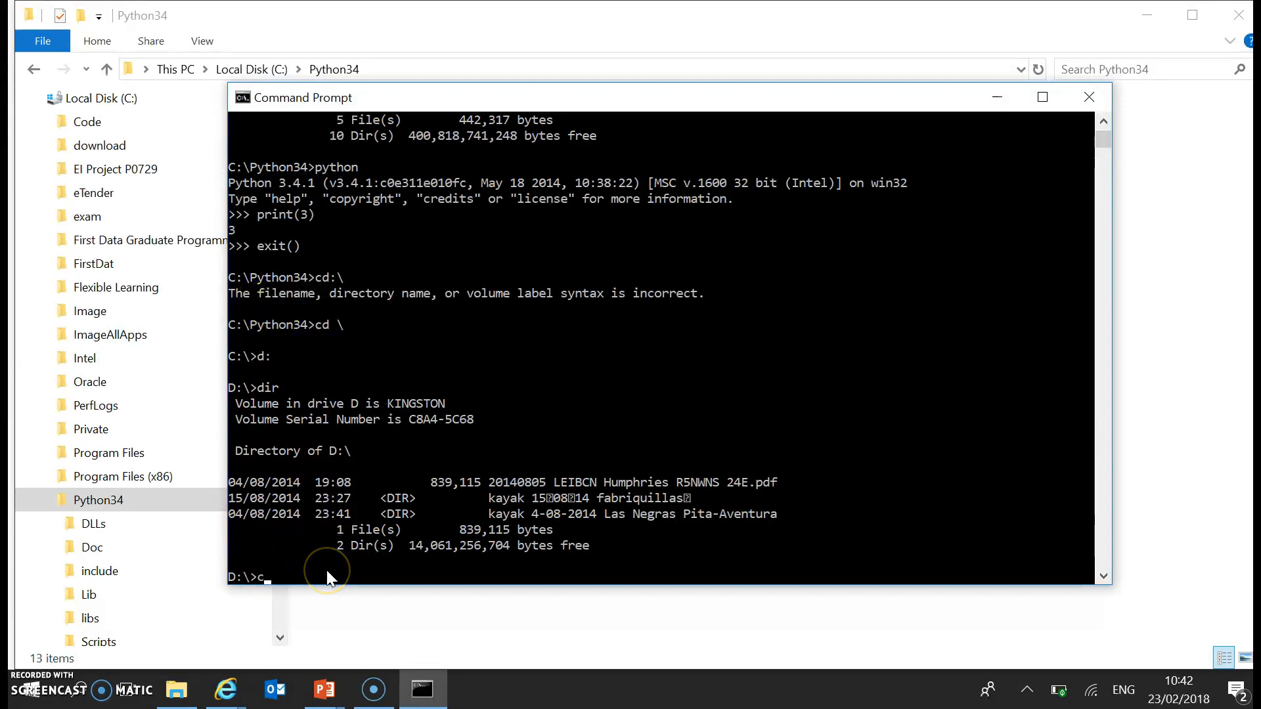
{"action": "type", "text": "c:"}
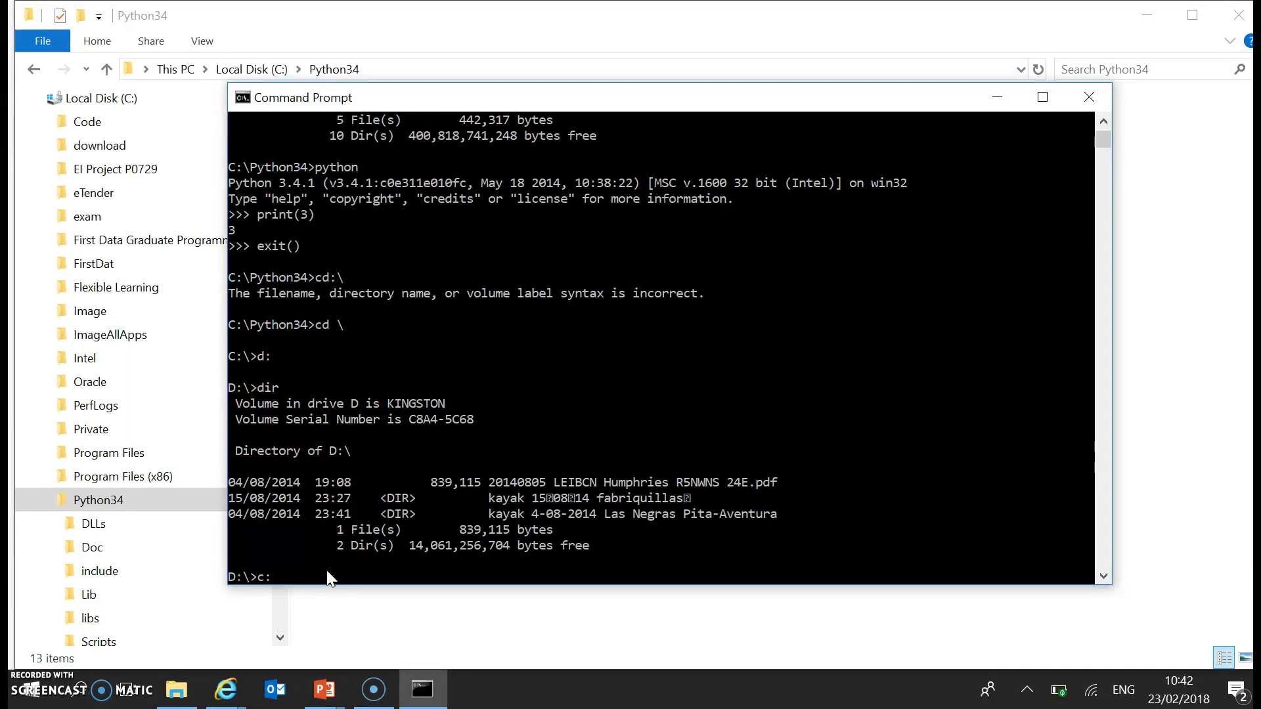
{"action": "key", "text": "Return"}
{"action": "type", "text": "d:"}
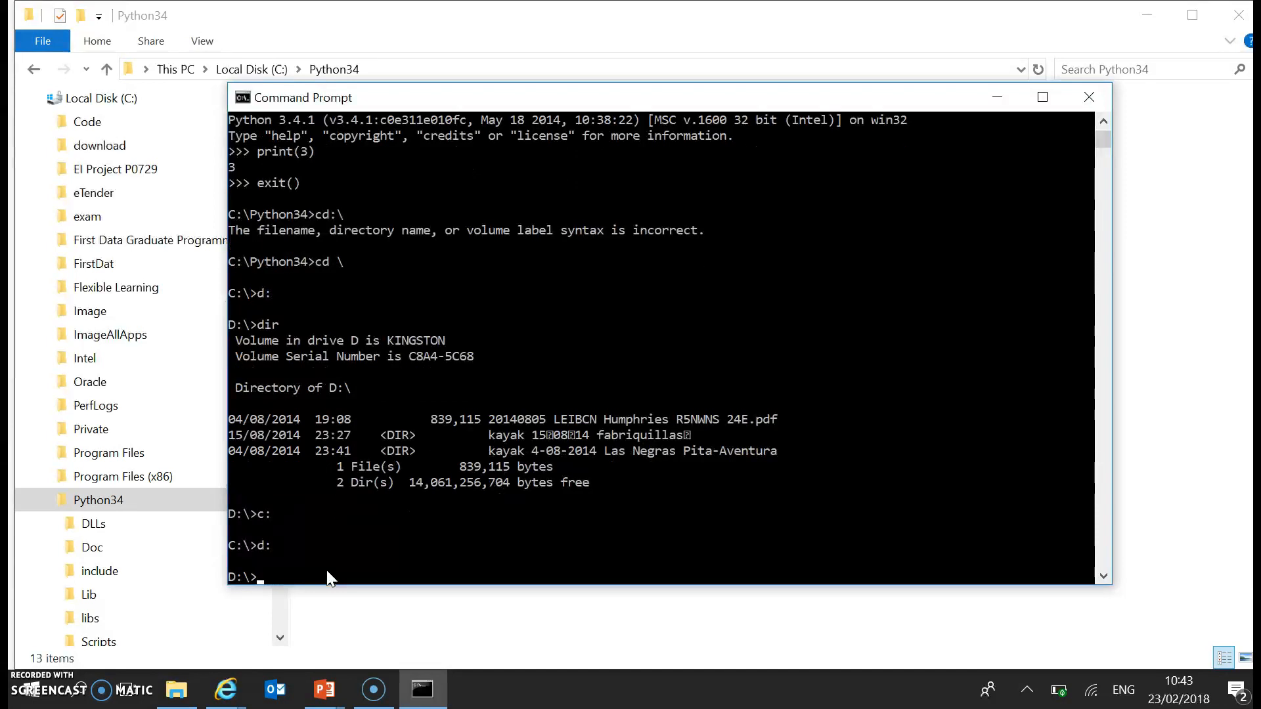
{"action": "type", "text": "cd python"}
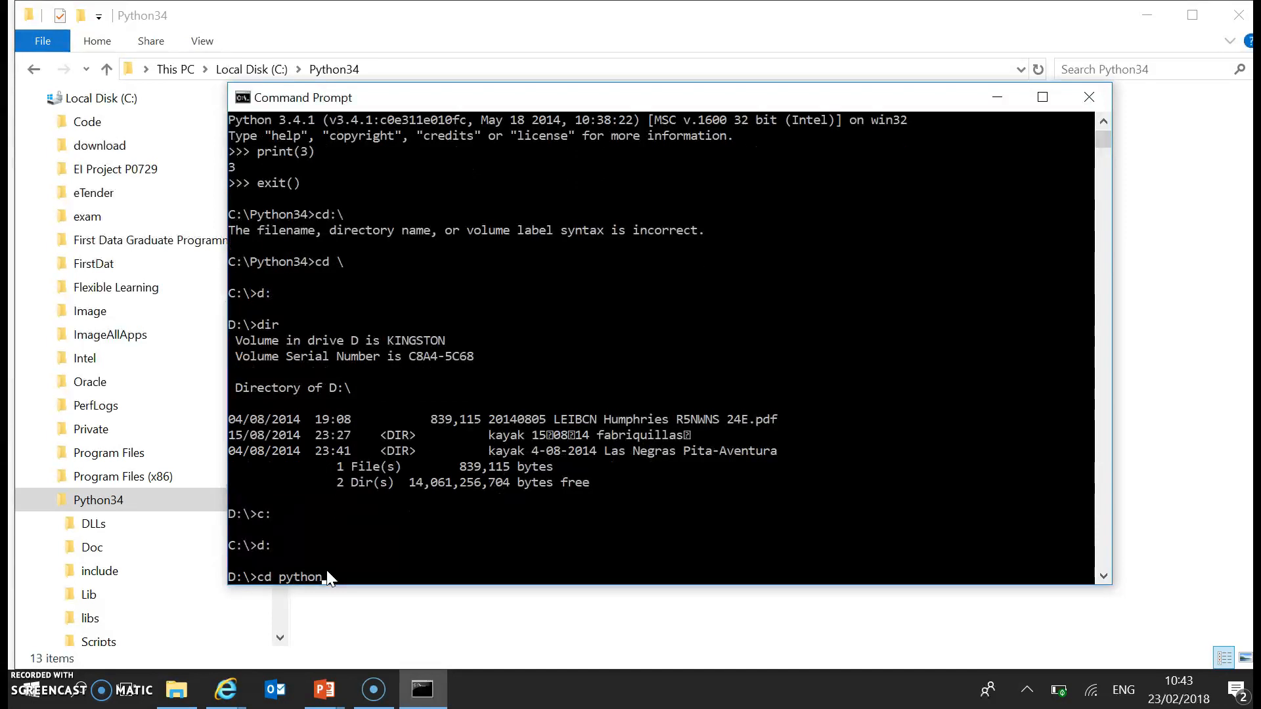
{"action": "key", "text": "Return"}
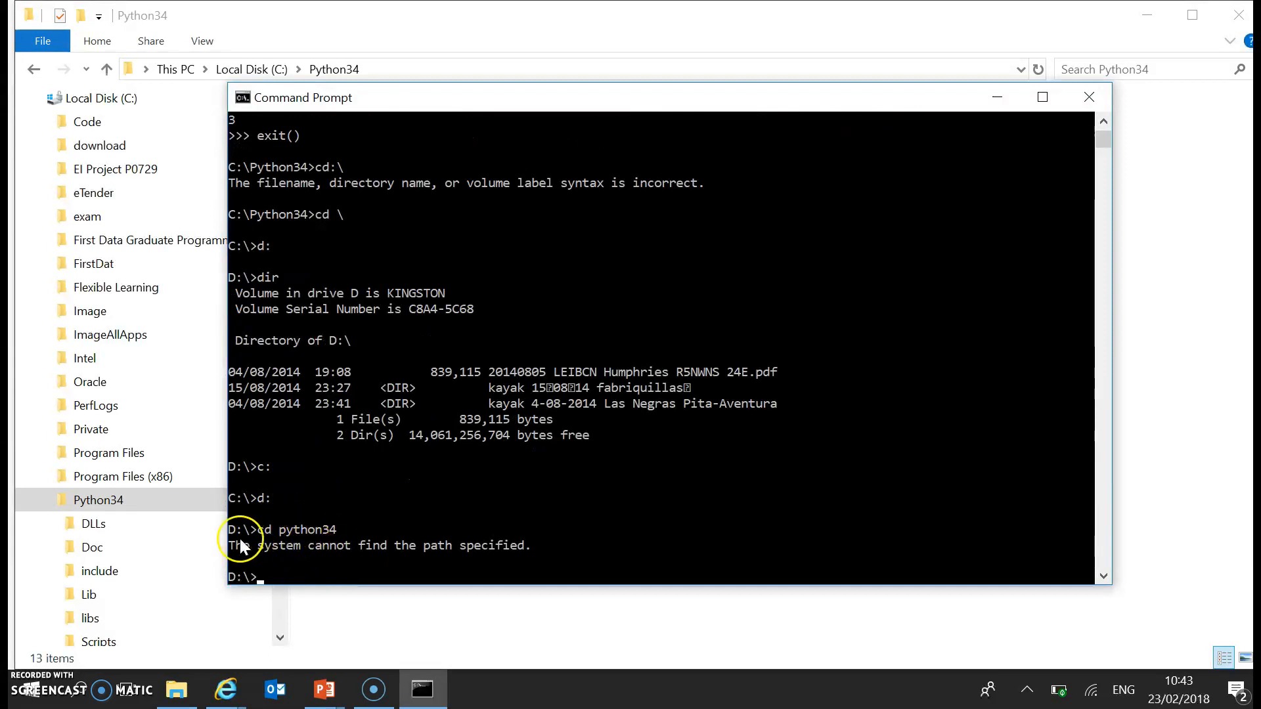
{"action": "mouse_move", "coordinate": [303, 522]}
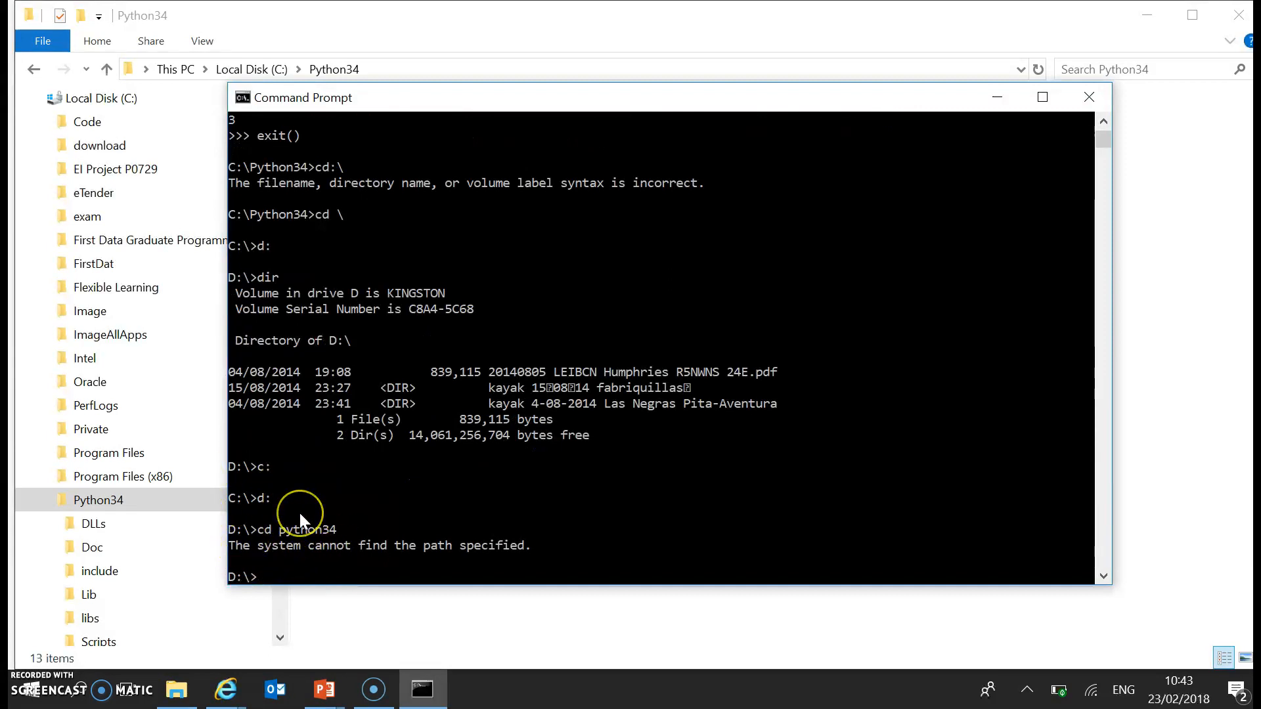
Return to C:\Python34, list its files, and start the Python interpreter
{"action": "type", "text": "c:"}
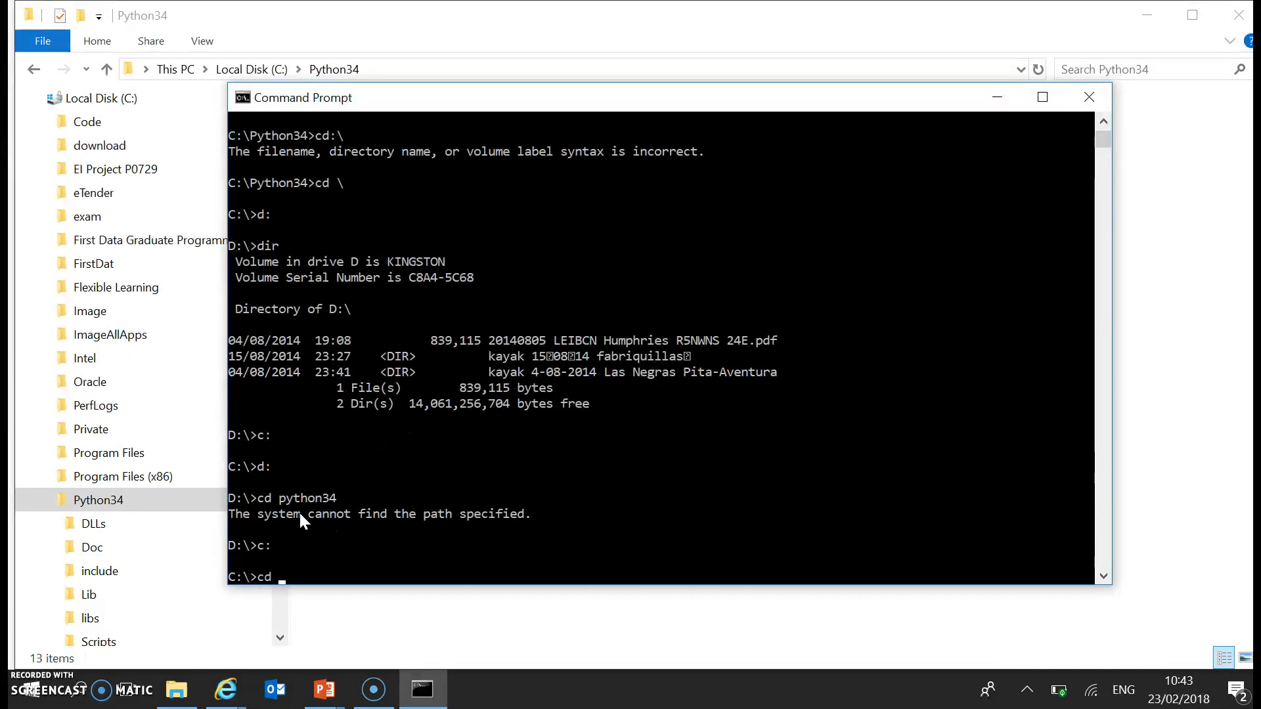
{"action": "type", "text": "python34"}
{"action": "type", "text": "dir"}
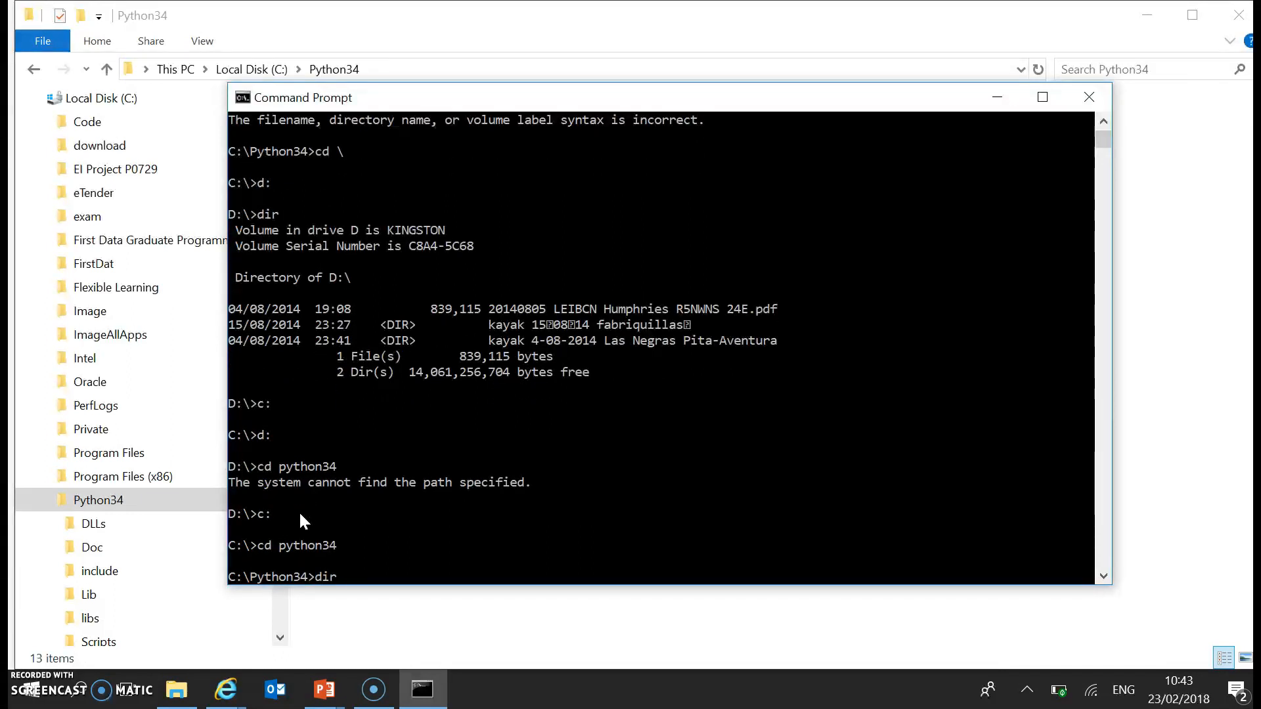
{"action": "key", "text": "Return"}
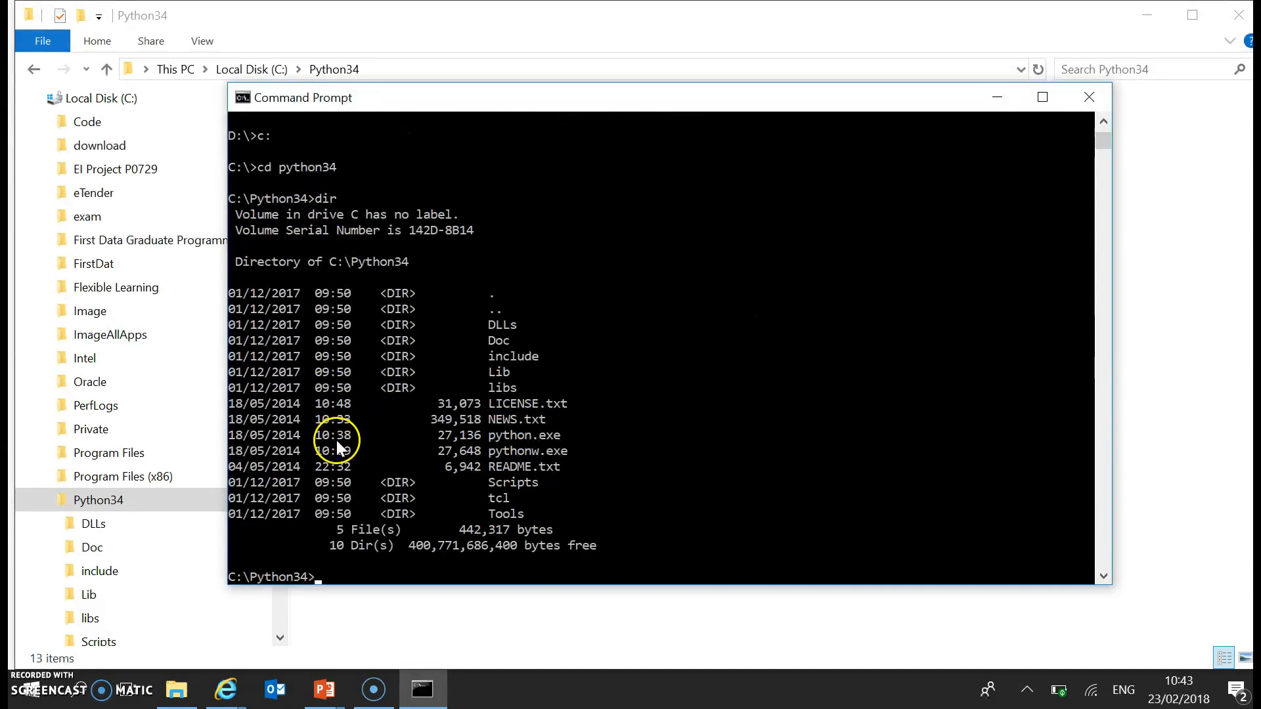
{"action": "type", "text": "pytr"}
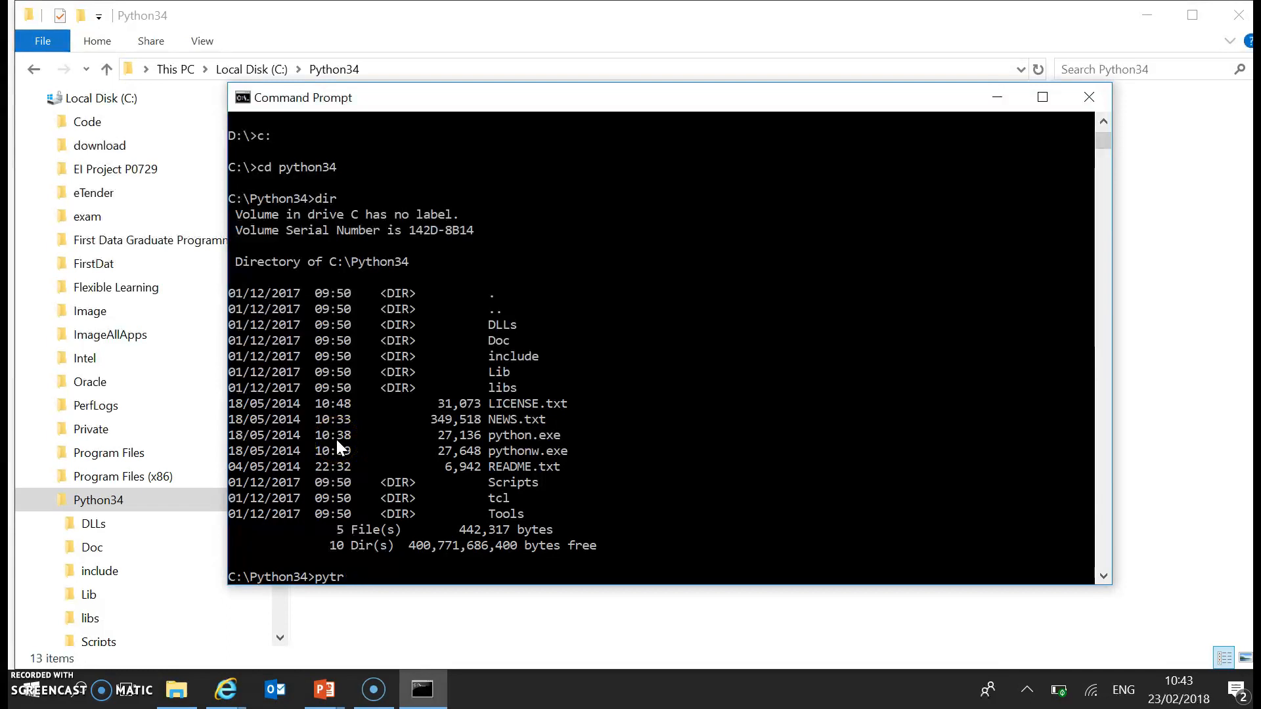
{"action": "type", "text": "hon"}
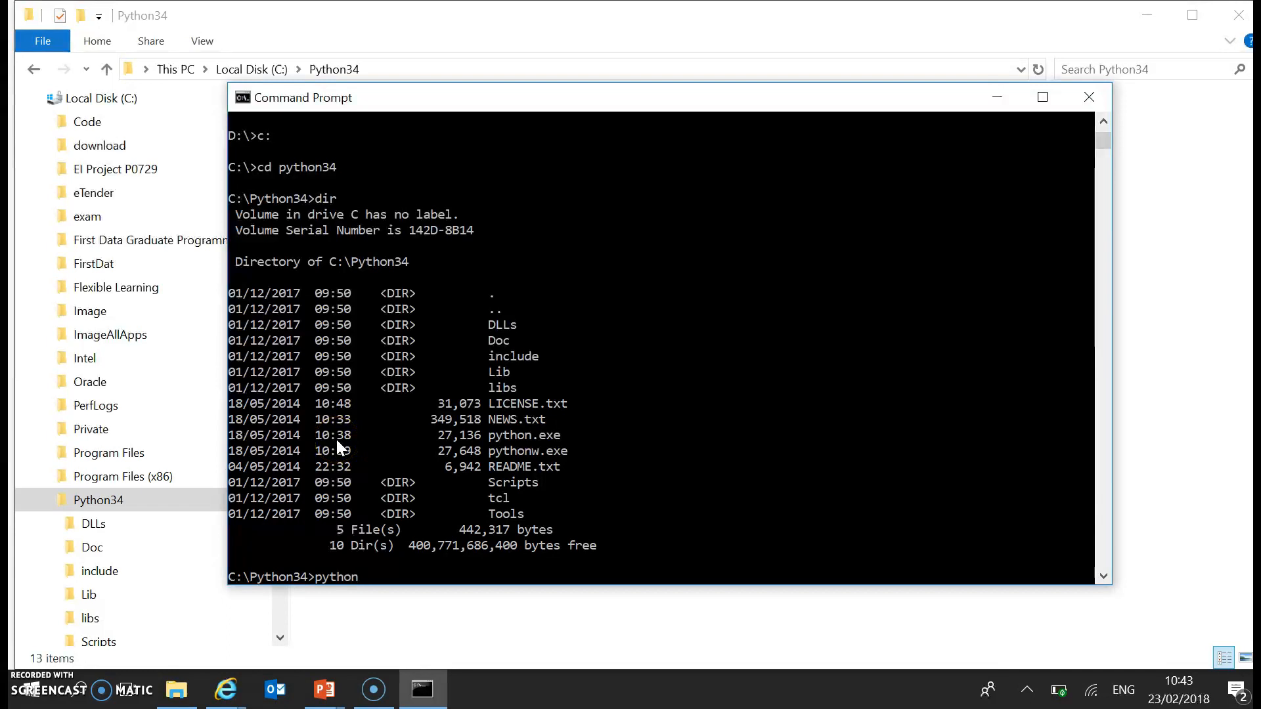
{"action": "key", "text": "Return"}
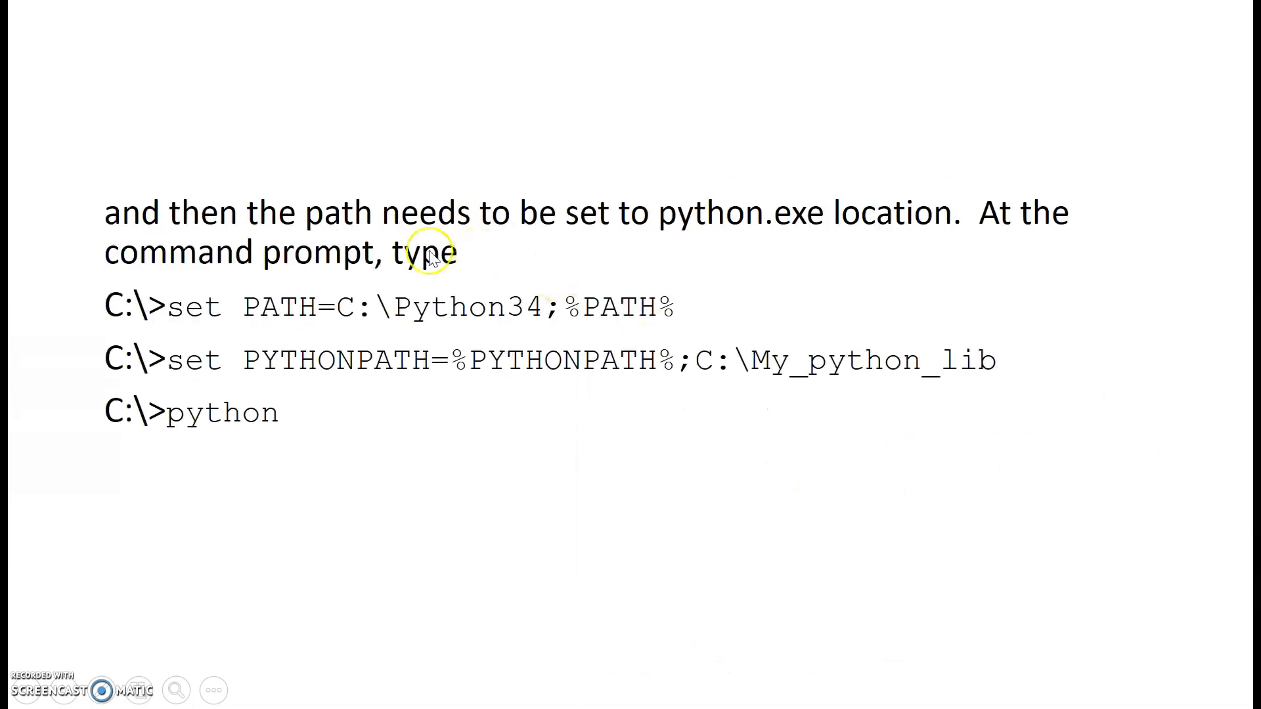
{"action": "mouse_move", "coordinate": [347, 307]}
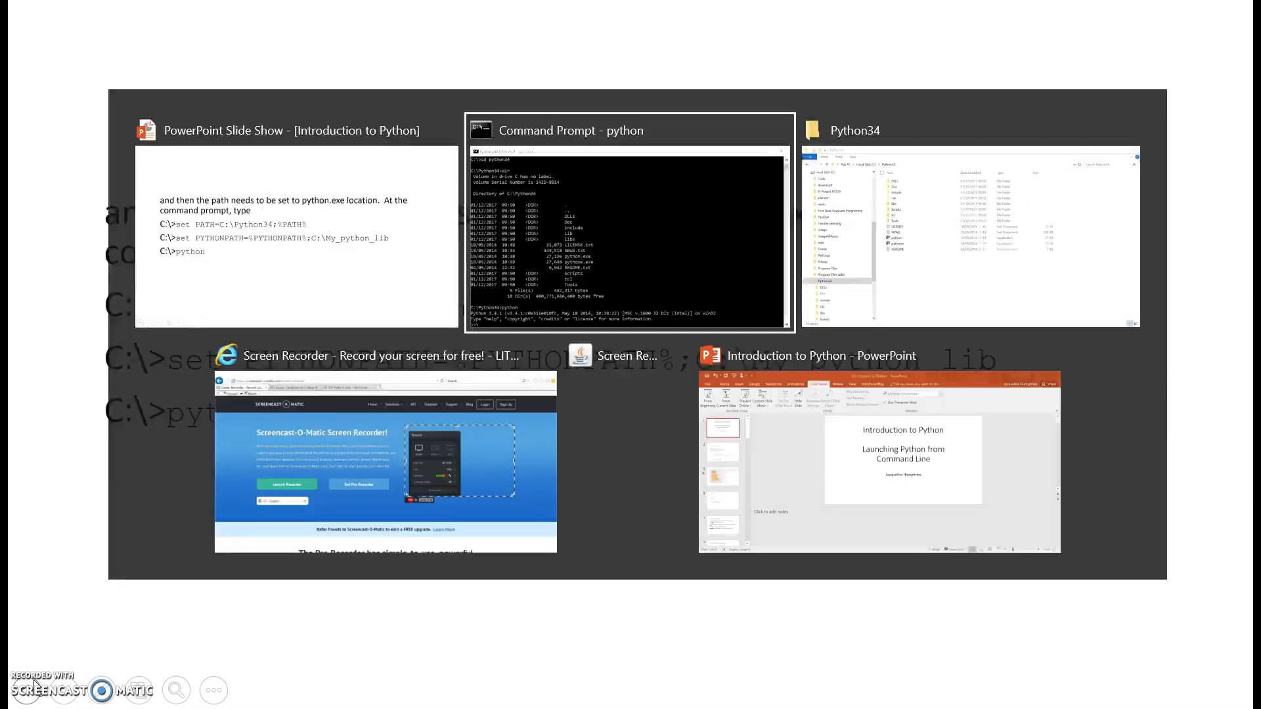
Back in the Command Prompt, exit() Python and list C:\Python34 again
{"action": "left_click", "coordinate": [628, 224]}
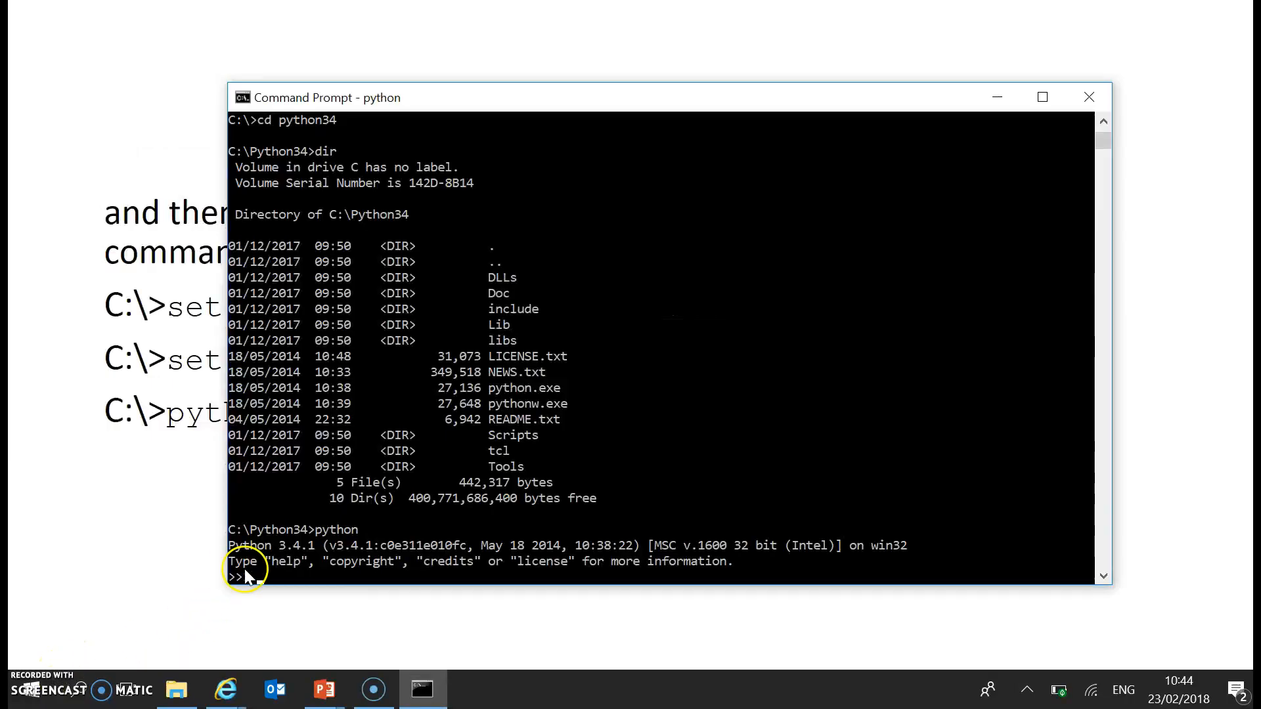
{"action": "mouse_move", "coordinate": [358, 567]}
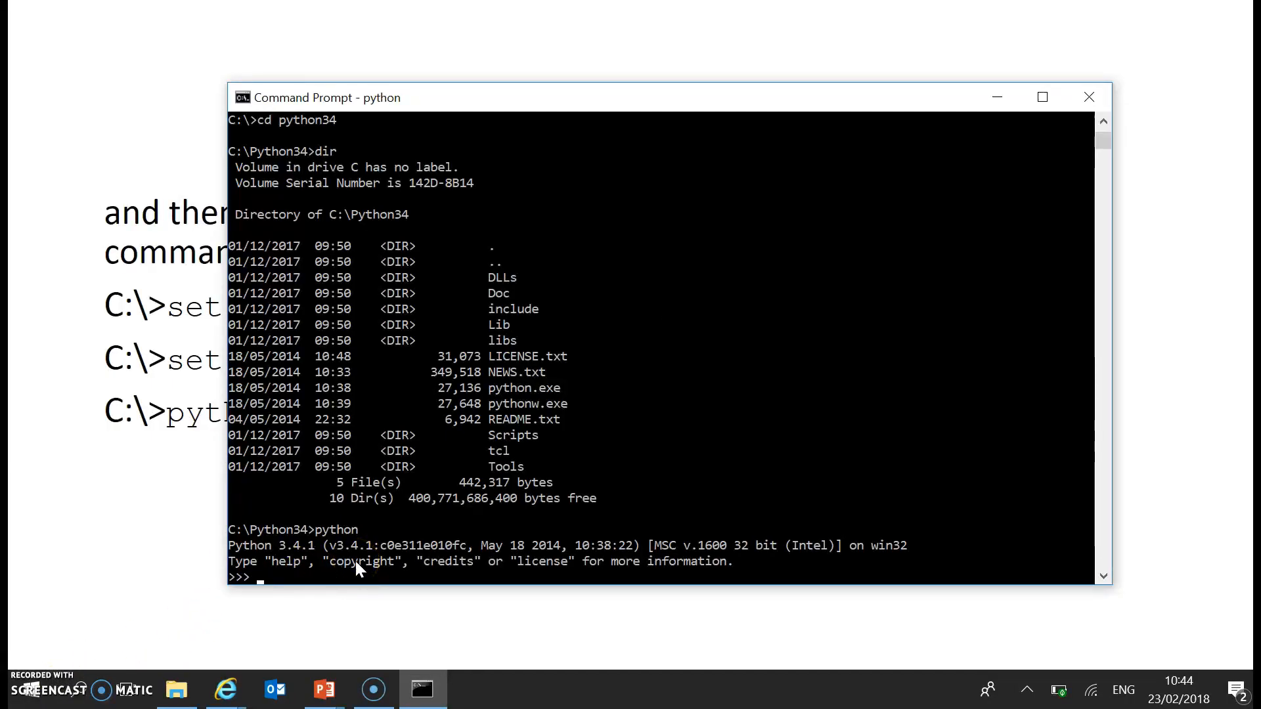
{"action": "type", "text": "exit()"}
{"action": "type", "text": "dir"}
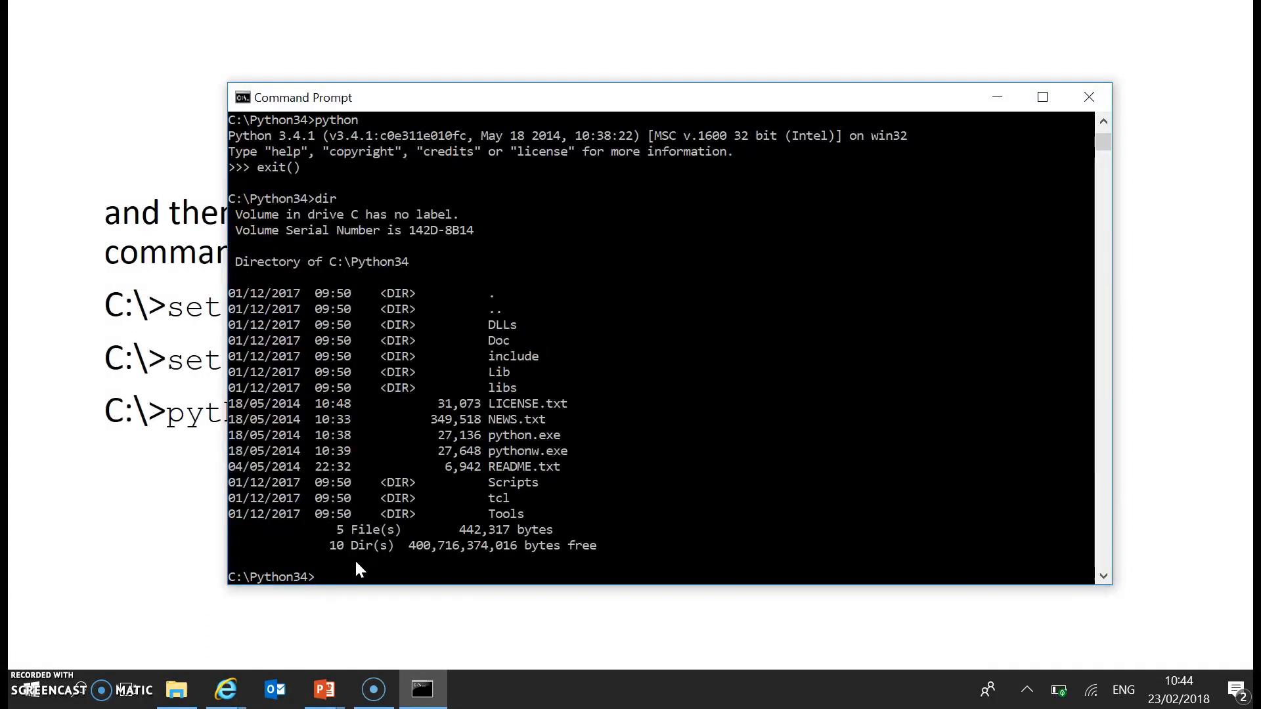
Enter python c:\pythonCode\firstGui.py at the C:\Python34 prompt without running it
{"action": "type", "text": "python"}
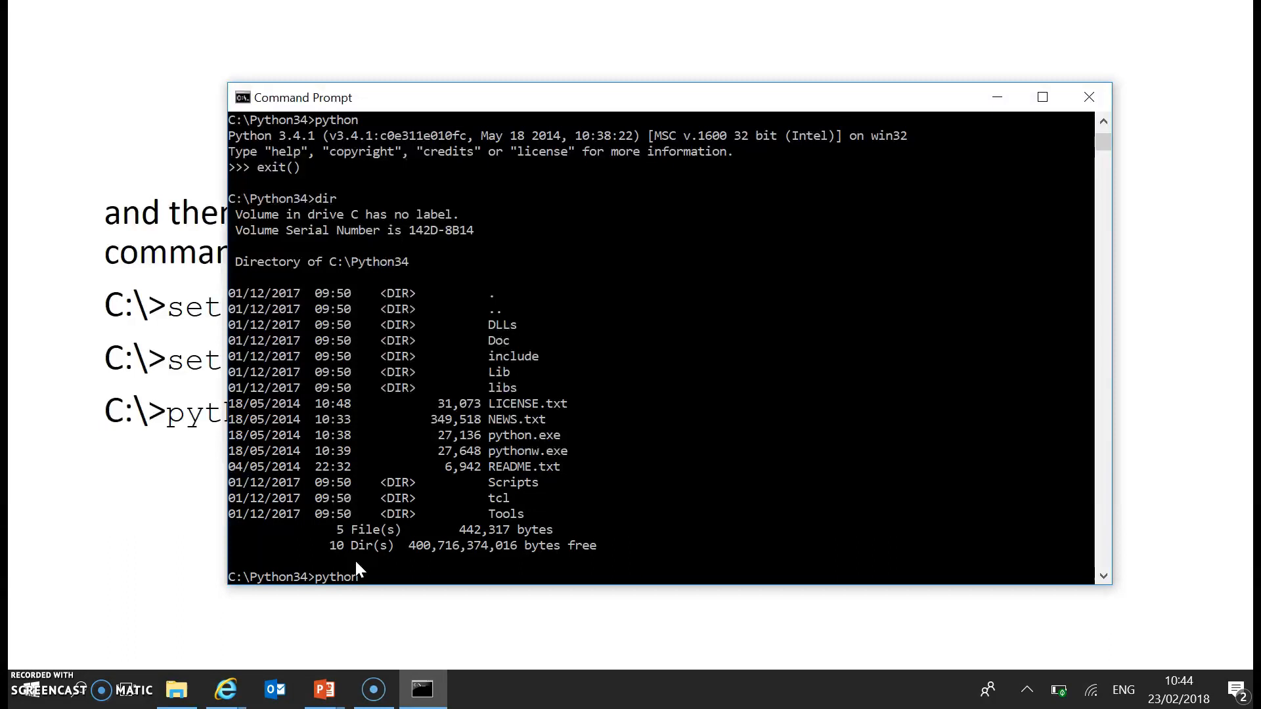
{"action": "type", "text": "c:"}
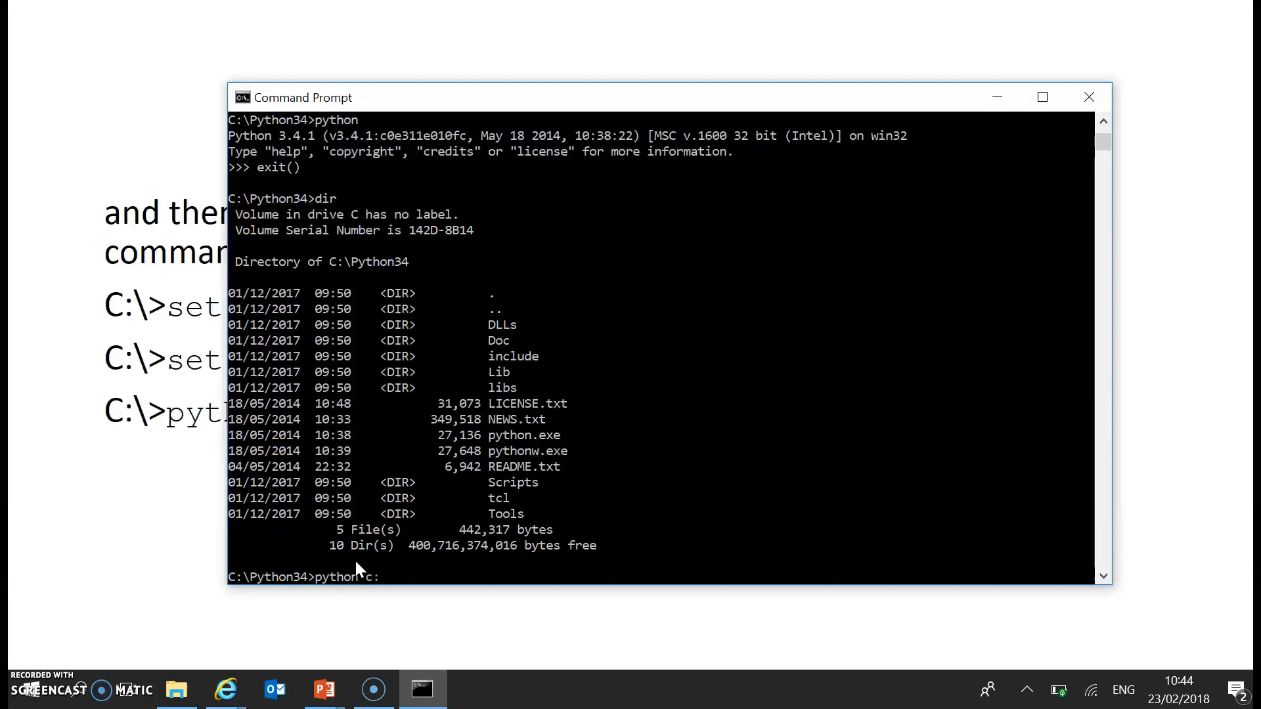
{"action": "type", "text": "\\python"}
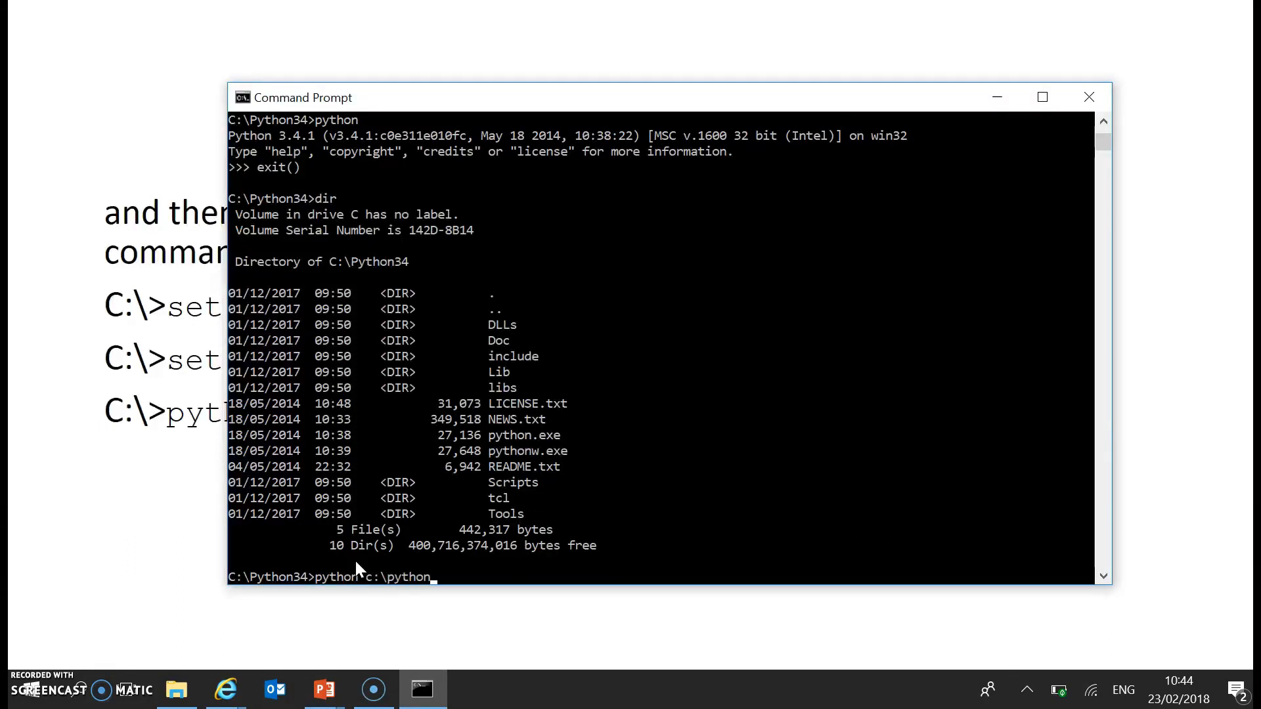
{"action": "type", "text": "Code\\"}
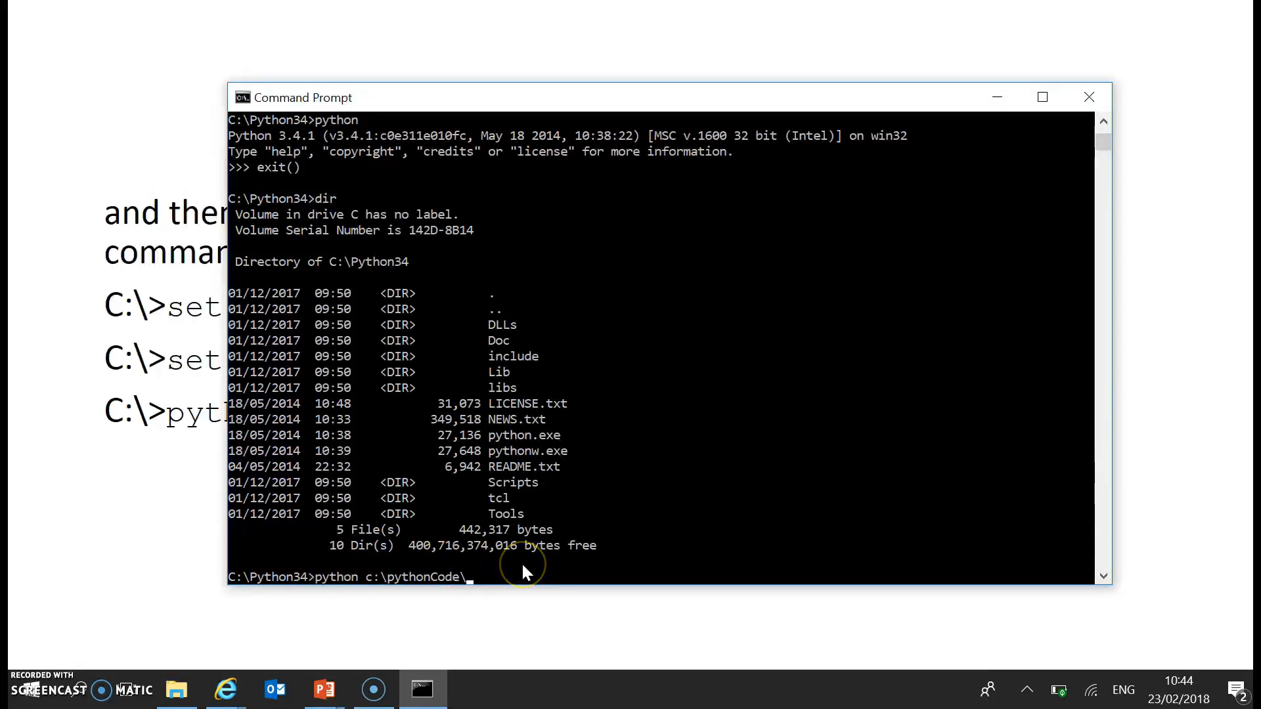
{"action": "type", "text": "first"}
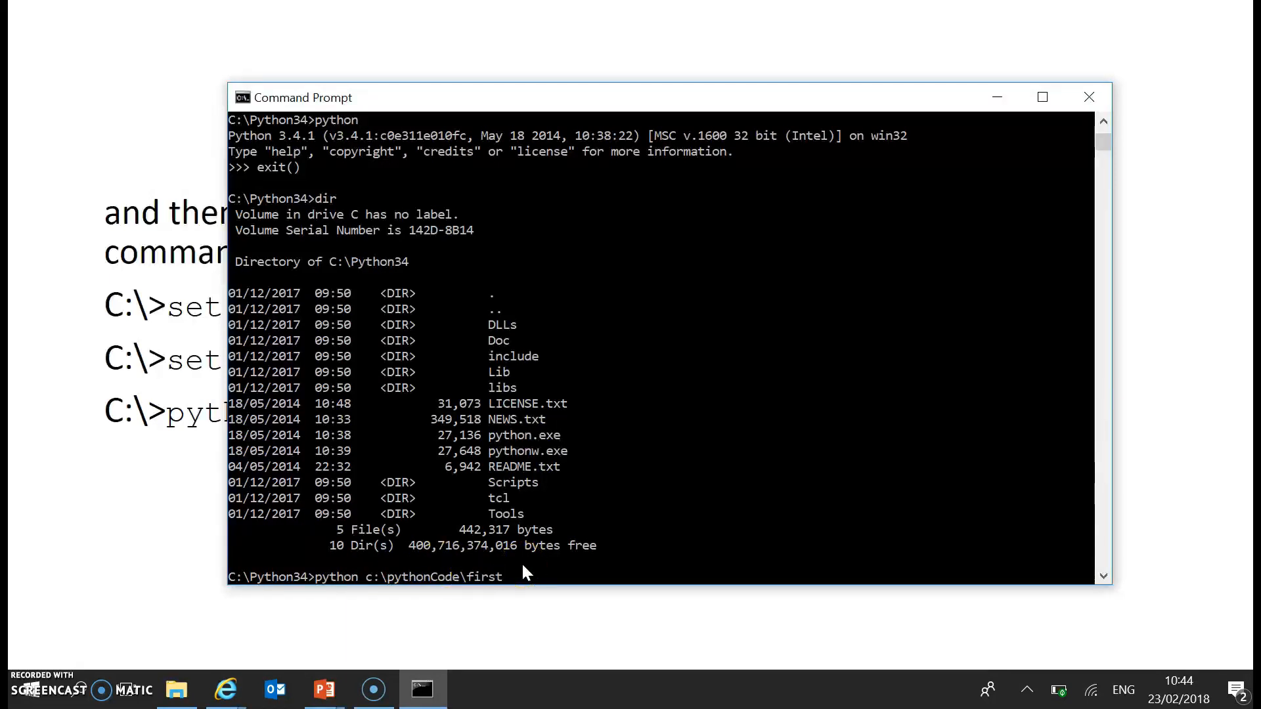
{"action": "type", "text": "G"}
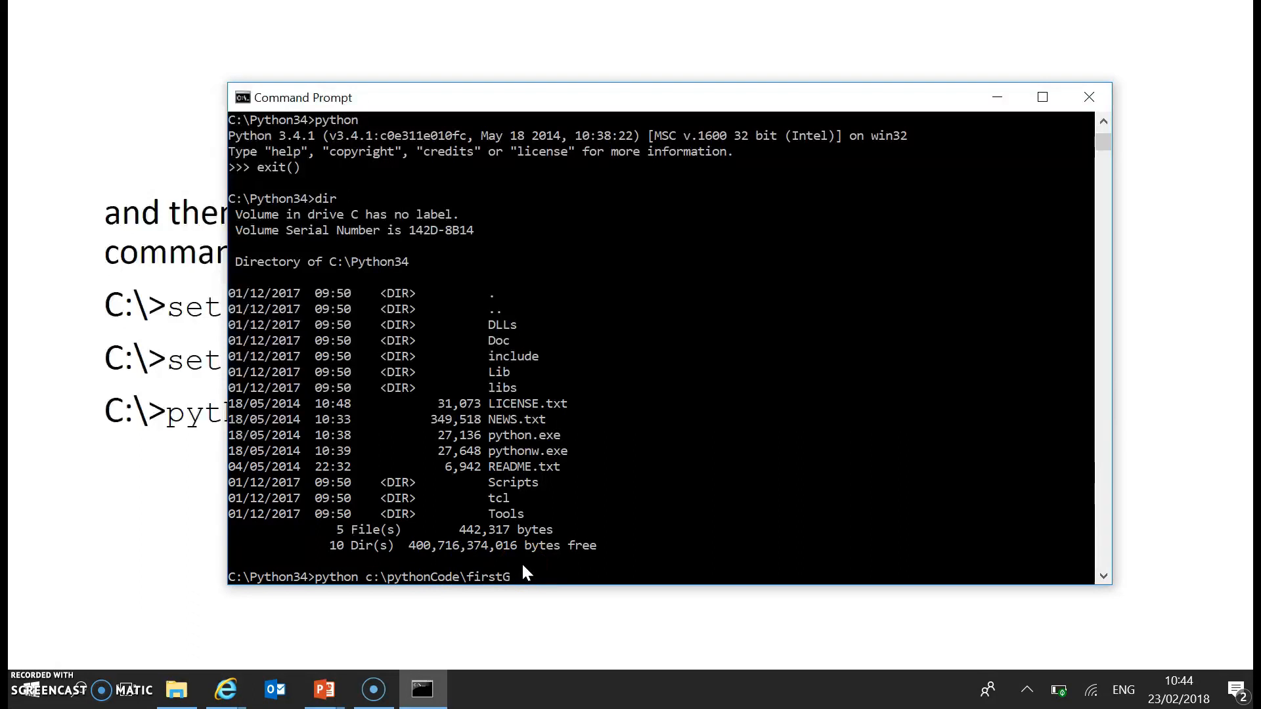
{"action": "type", "text": "ui.py"}
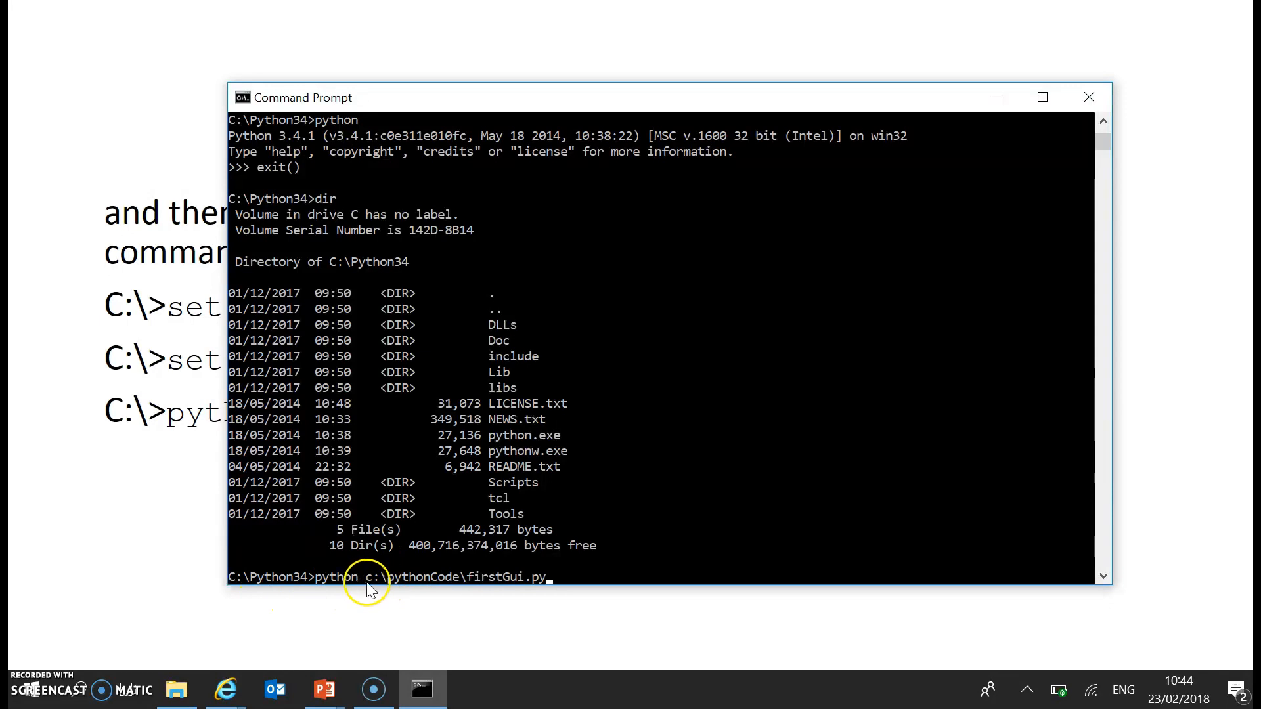
{"action": "mouse_move", "coordinate": [380, 581]}
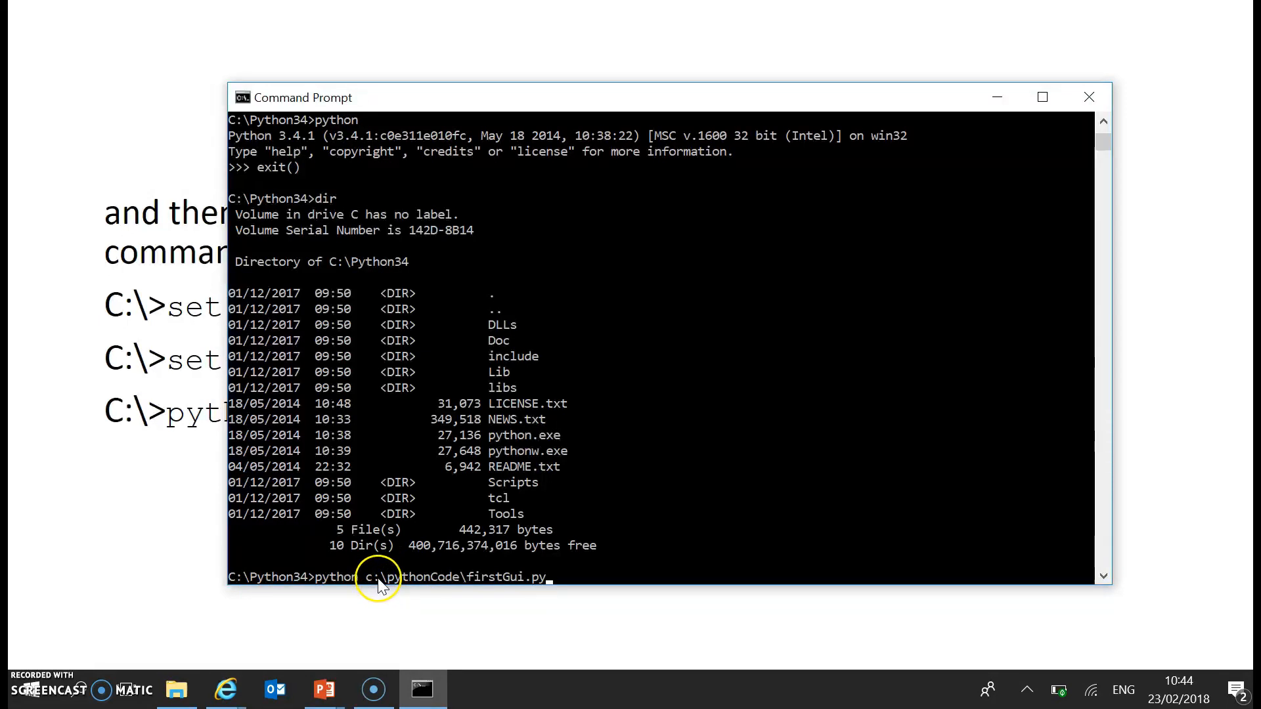
{"action": "mouse_move", "coordinate": [530, 577]}
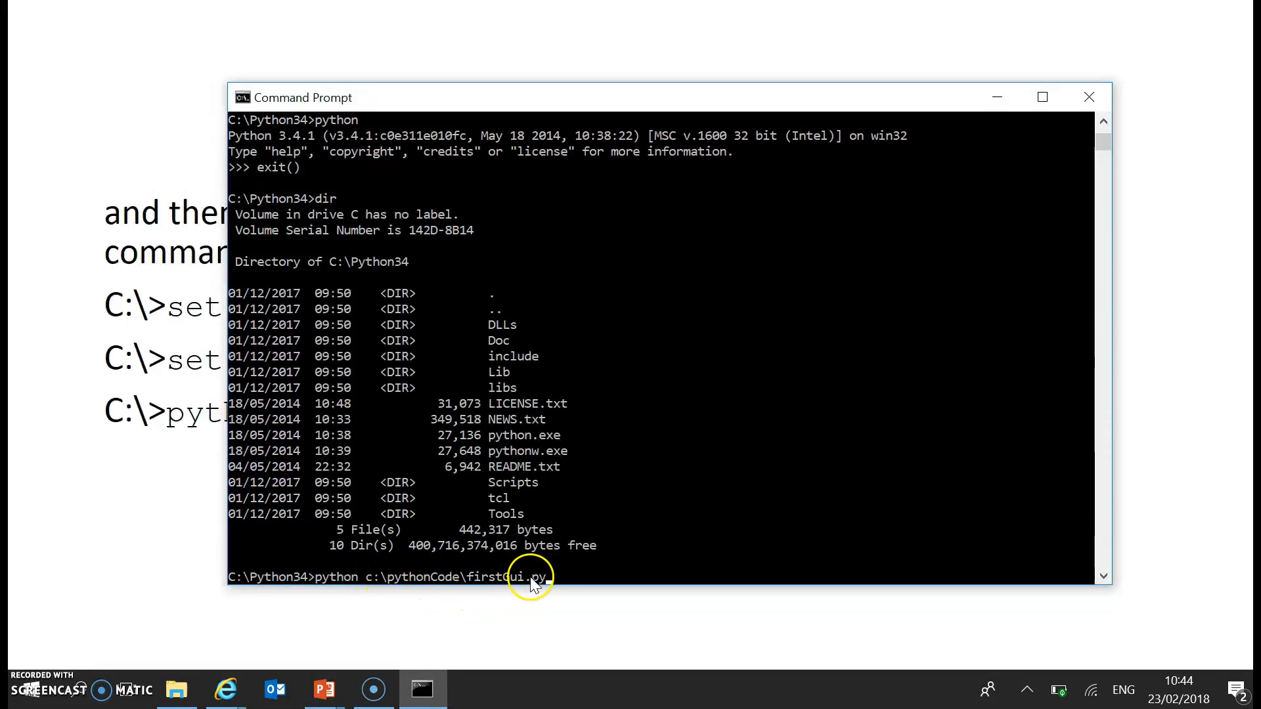
{"action": "mouse_move", "coordinate": [564, 583]}
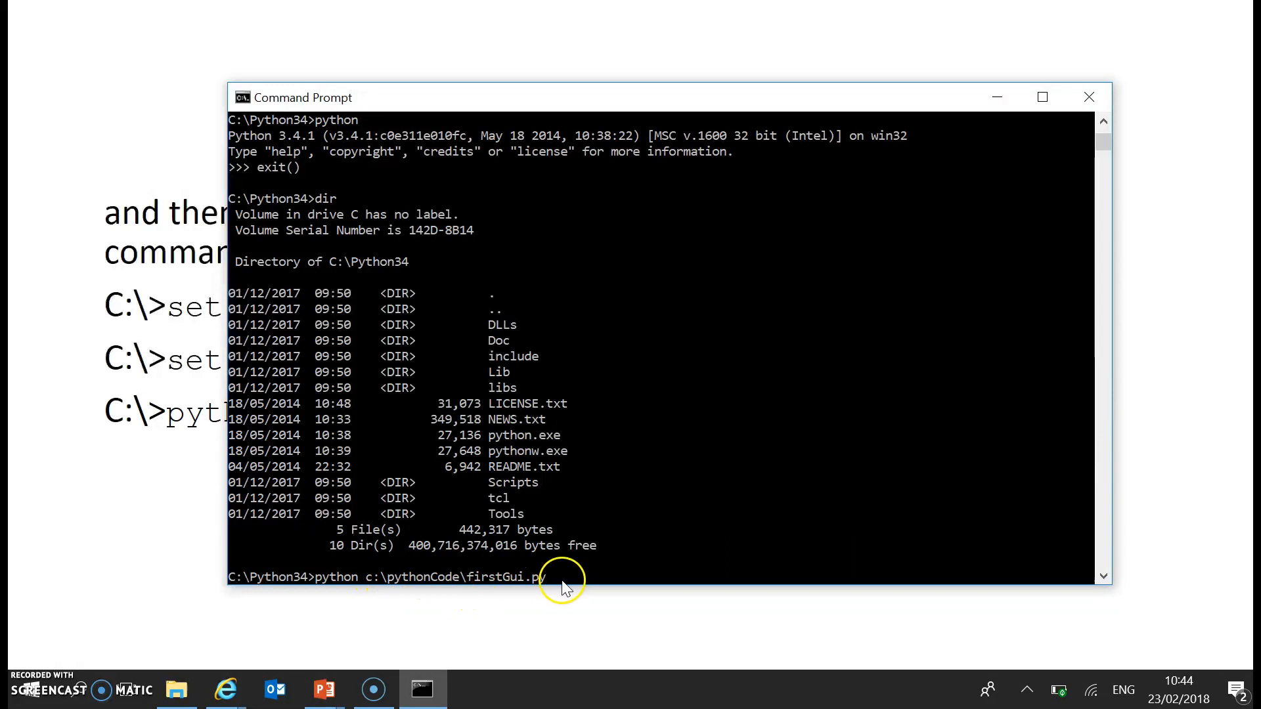
{"action": "mouse_move", "coordinate": [404, 597]}
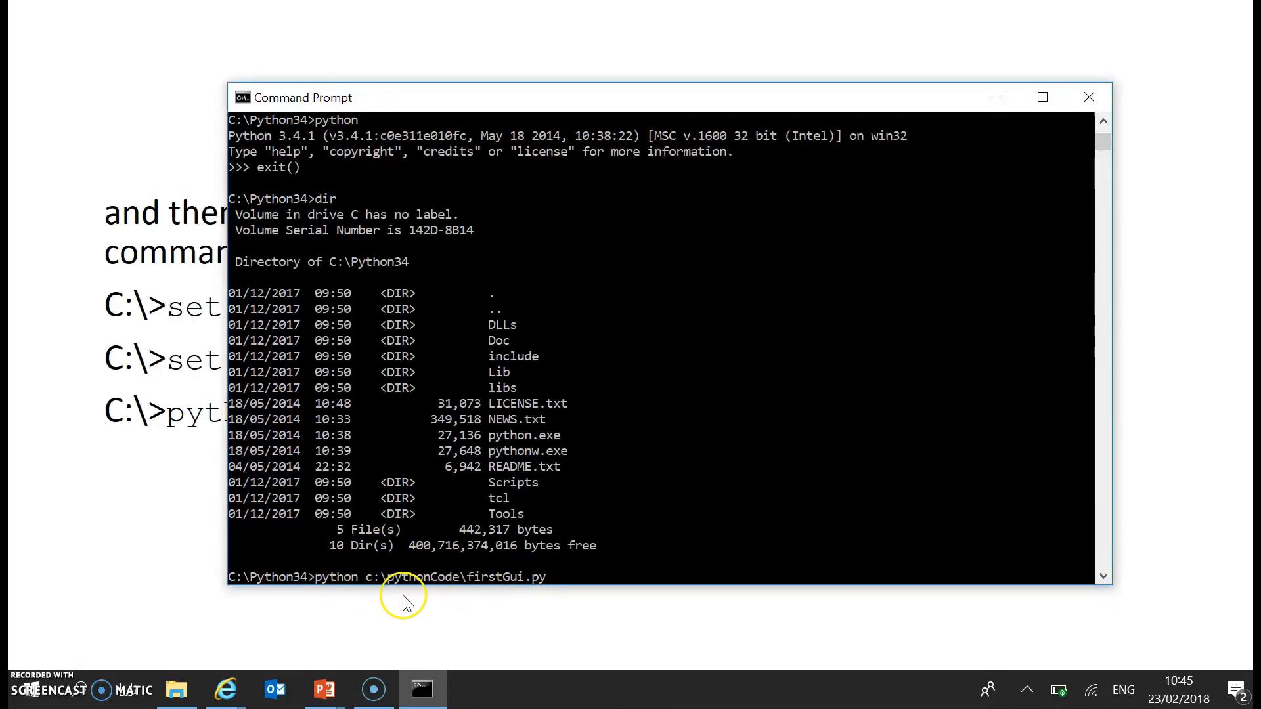
{"action": "mouse_move", "coordinate": [370, 585]}
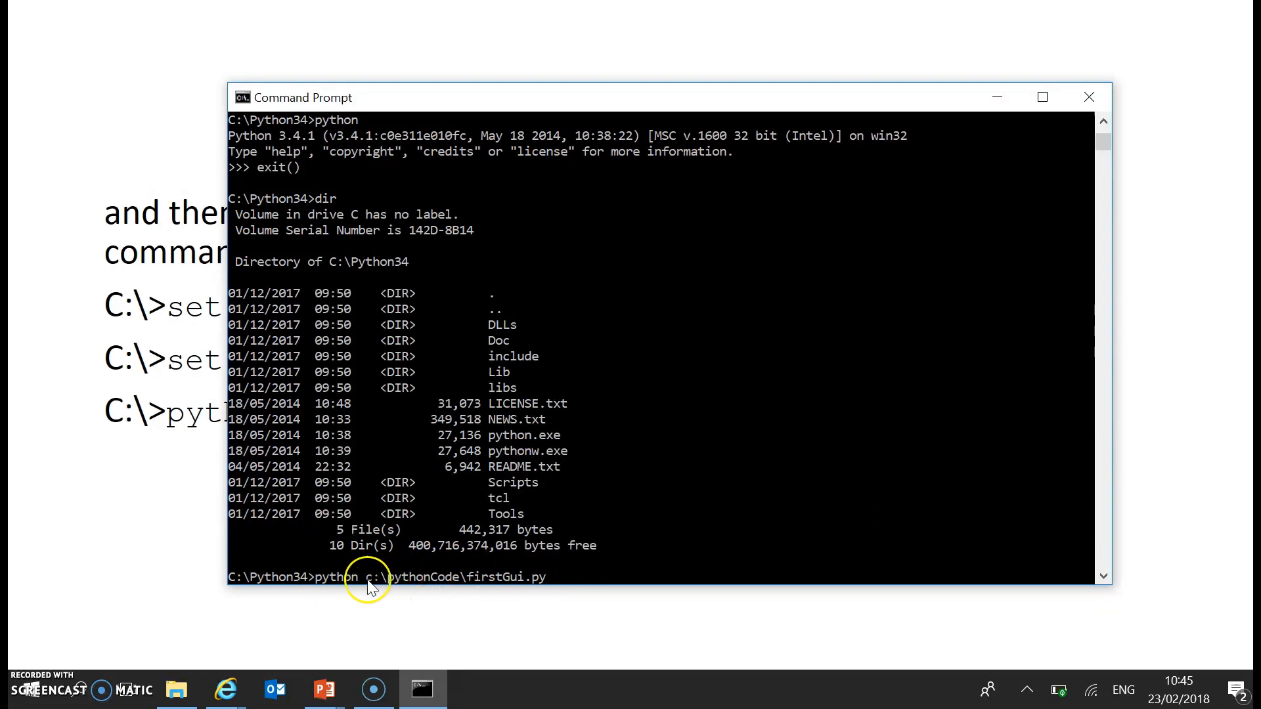
{"action": "mouse_move", "coordinate": [579, 579]}
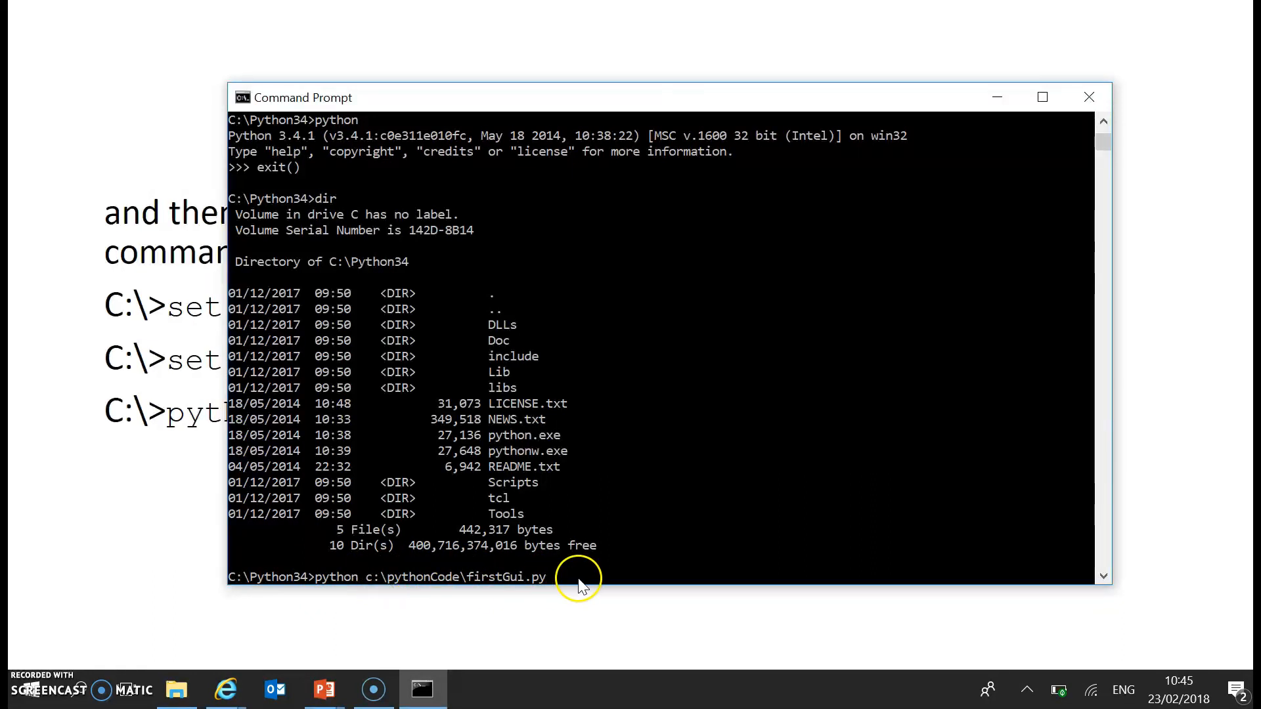